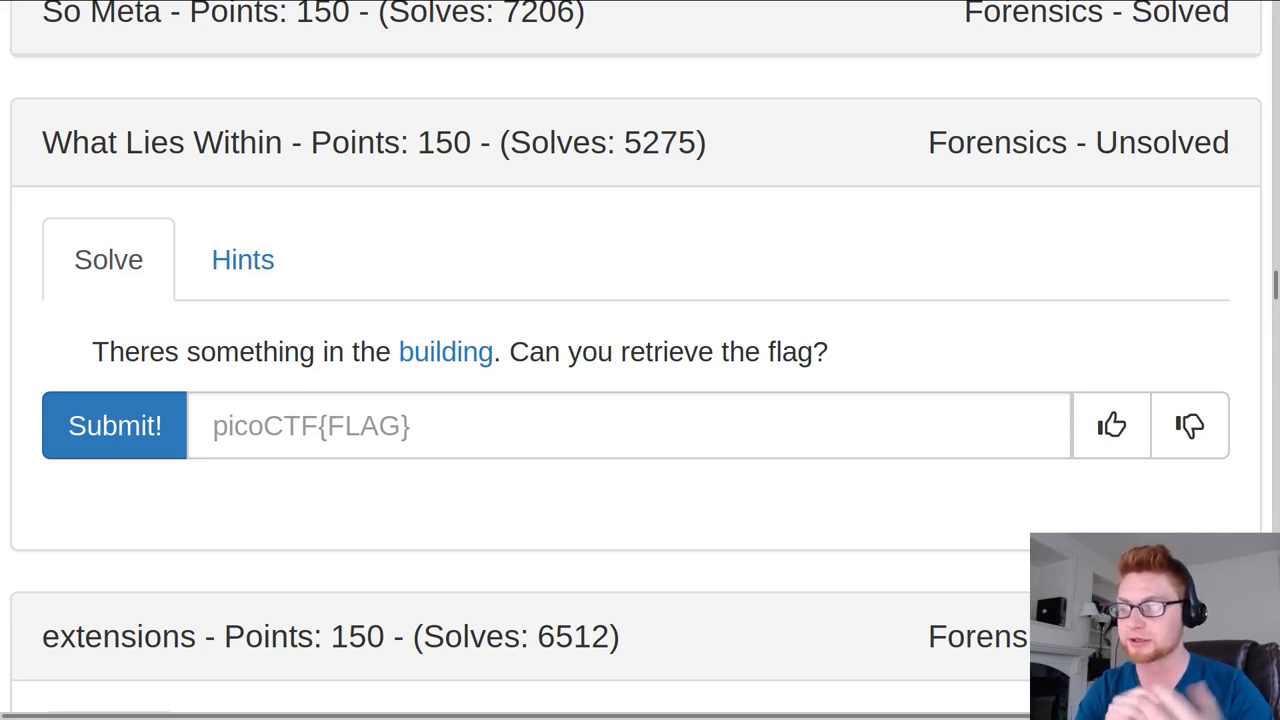
Step: Copy the image URL, deactivate the virtualenv and create a what_lies_within folder
{"action": "right_click", "coordinate": [446, 352]}
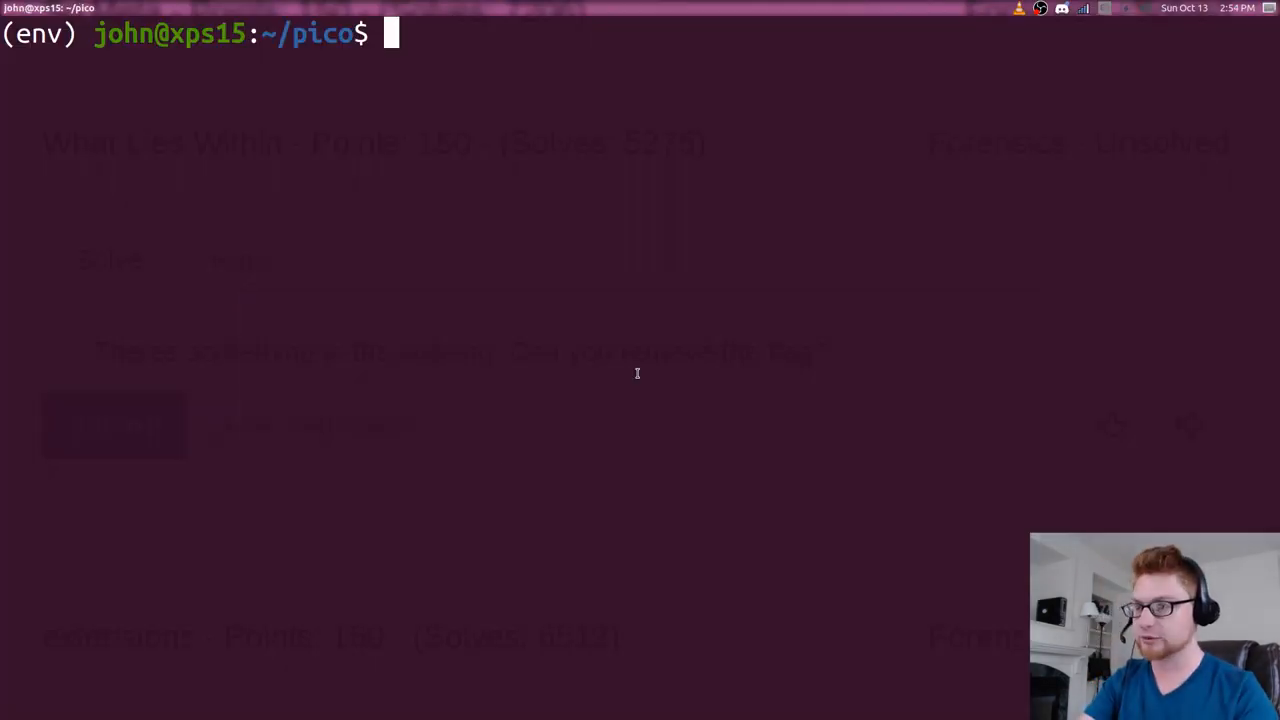
{"action": "type", "text": "deacivate"}
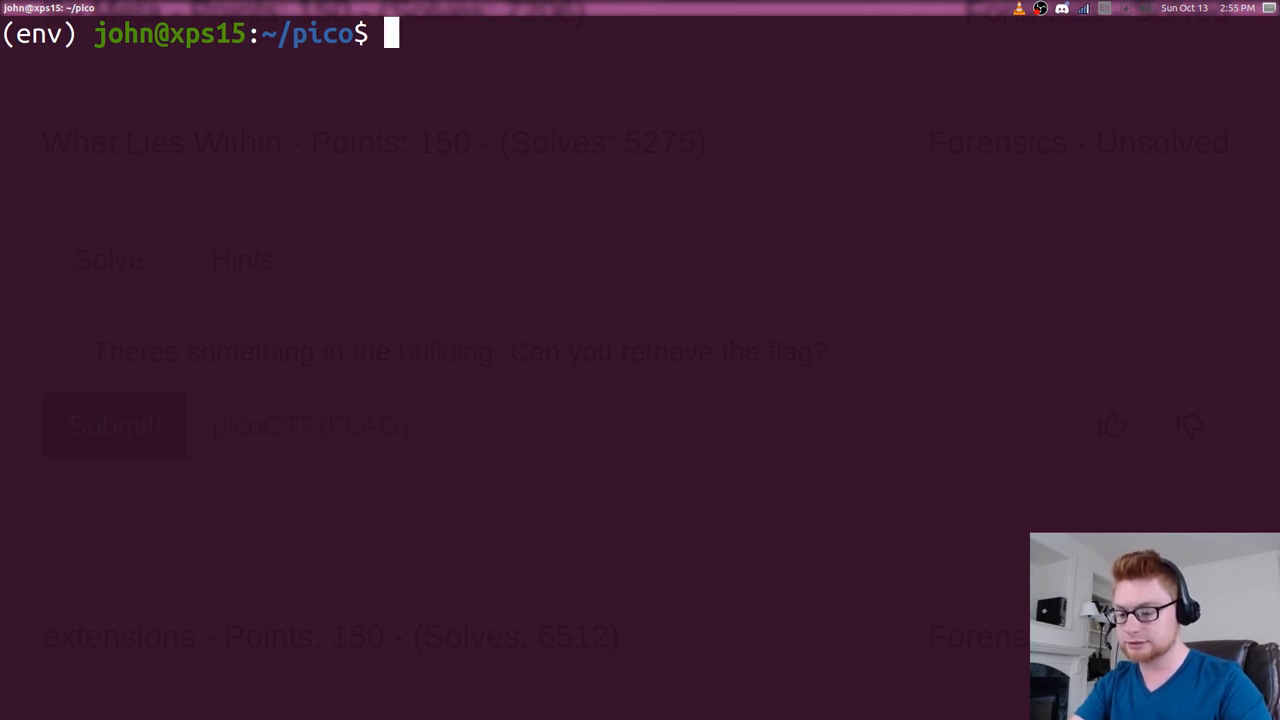
{"action": "type", "text": "deactivate"}
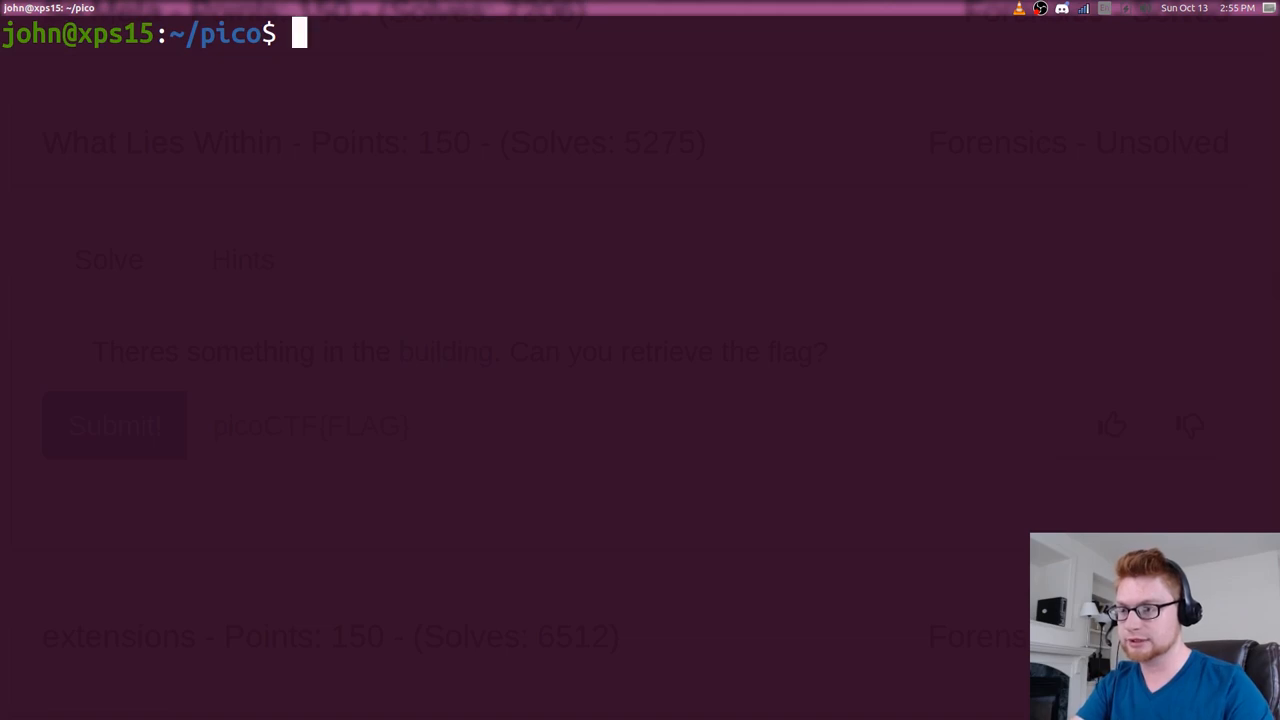
{"action": "type", "text": "mkdir"}
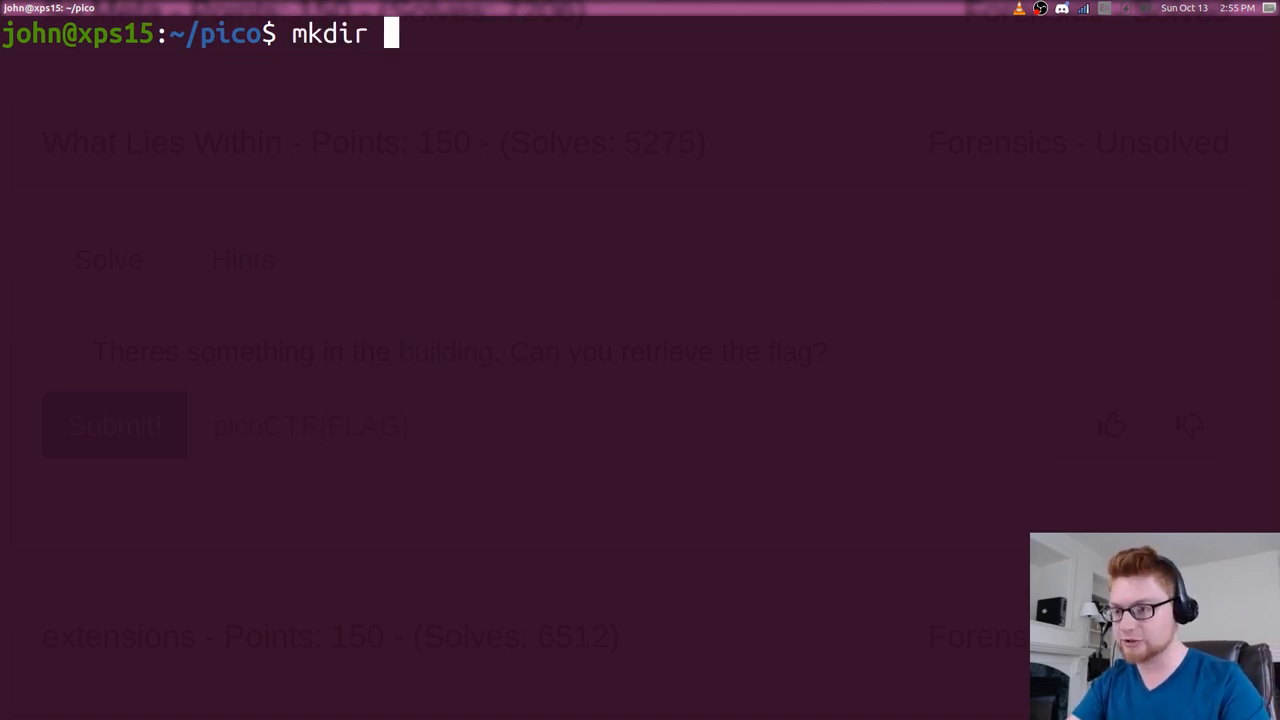
{"action": "type", "text": "what_lies_within"}
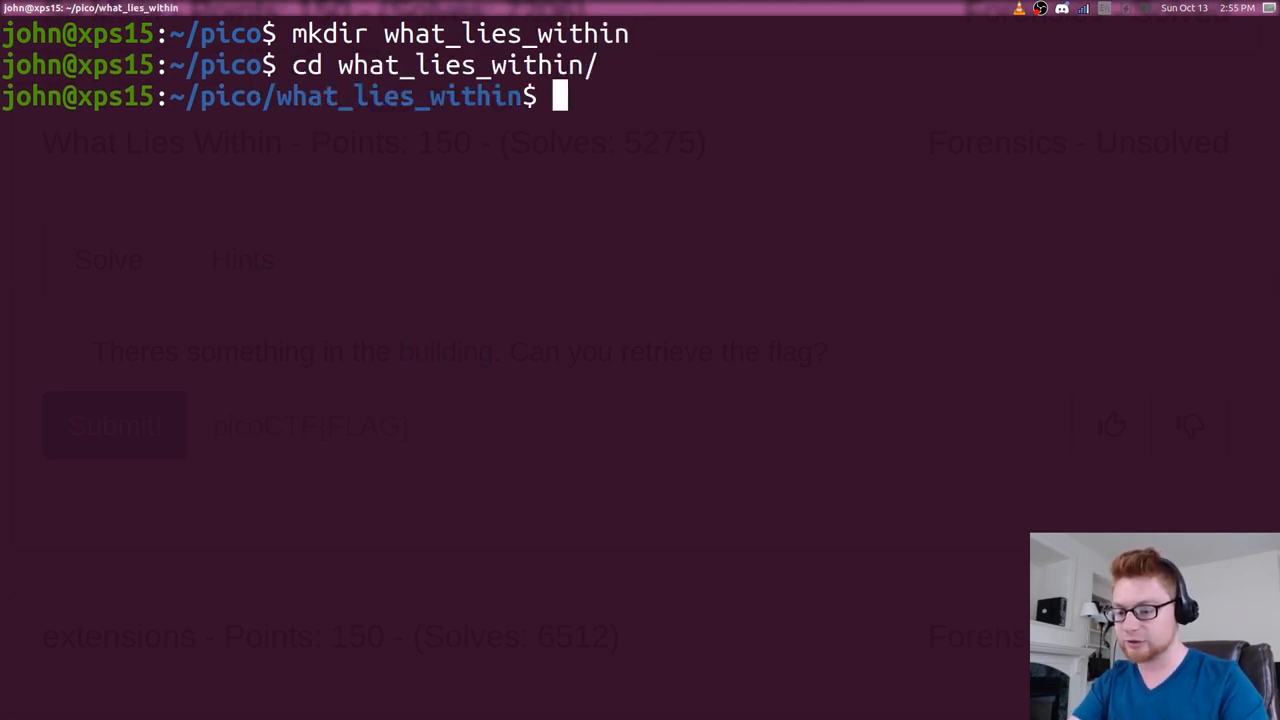
Step: Download buildings.png with wget and identify it as a 657 x 438 PNG with file
{"action": "type", "text": "wget \"https://2019shell1.picoctf.com/static/aec3861fc4d5bce4d39dc0db196426de/buildings.png\""}
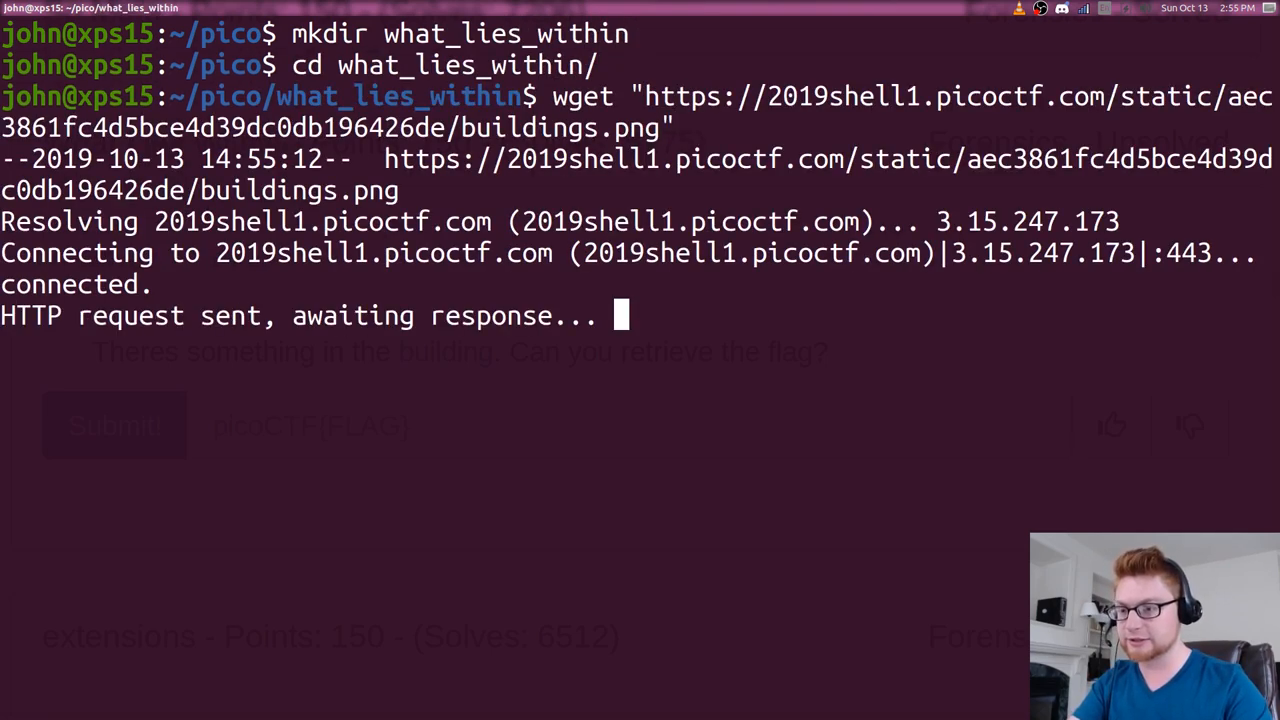
{"action": "type", "text": "file buildings.png"}
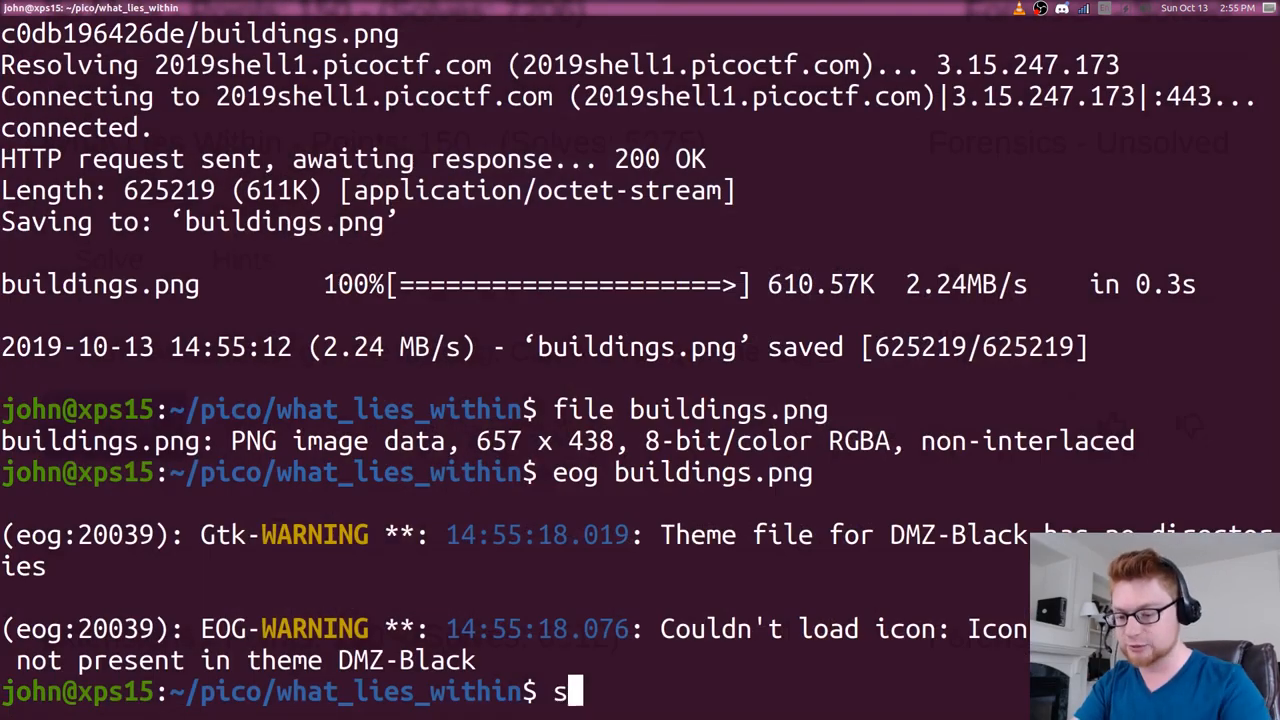
Step: Inspect buildings.png with strings and exiftool, then start a gem install
{"action": "type", "text": "trings"}
{"action": "type", "text": "exiftool"}
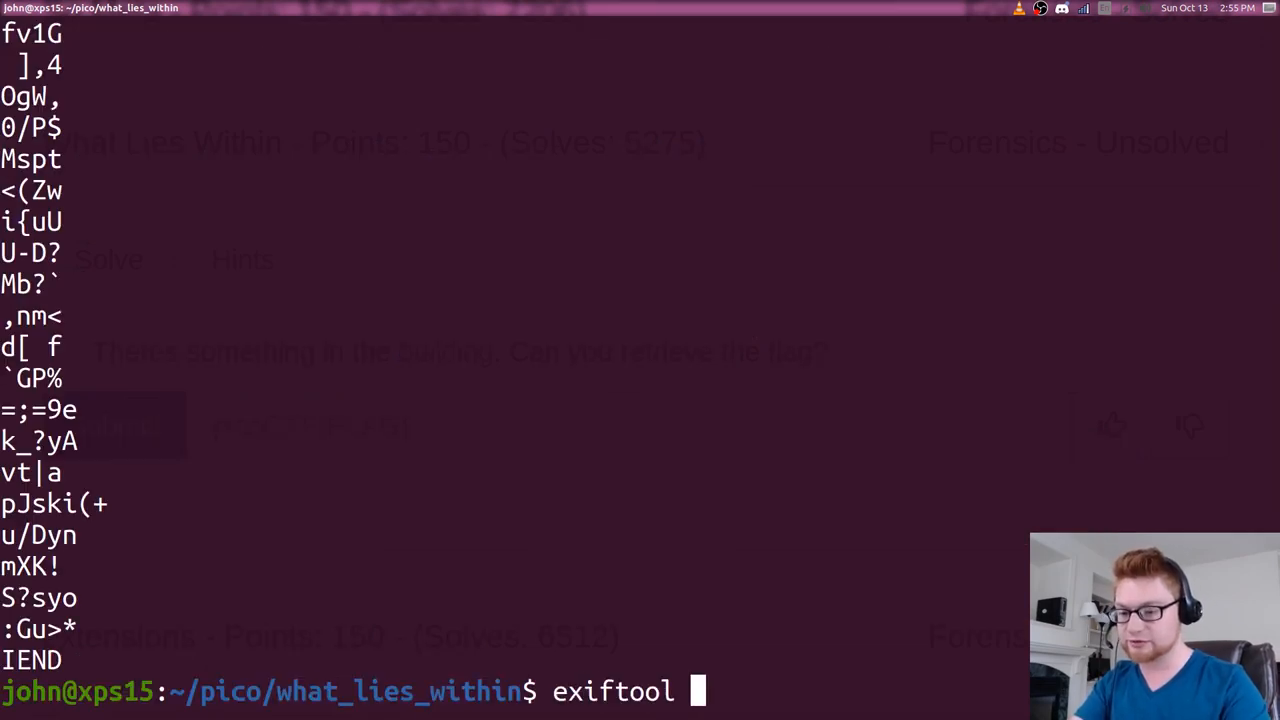
{"action": "type", "text": "buildings.png"}
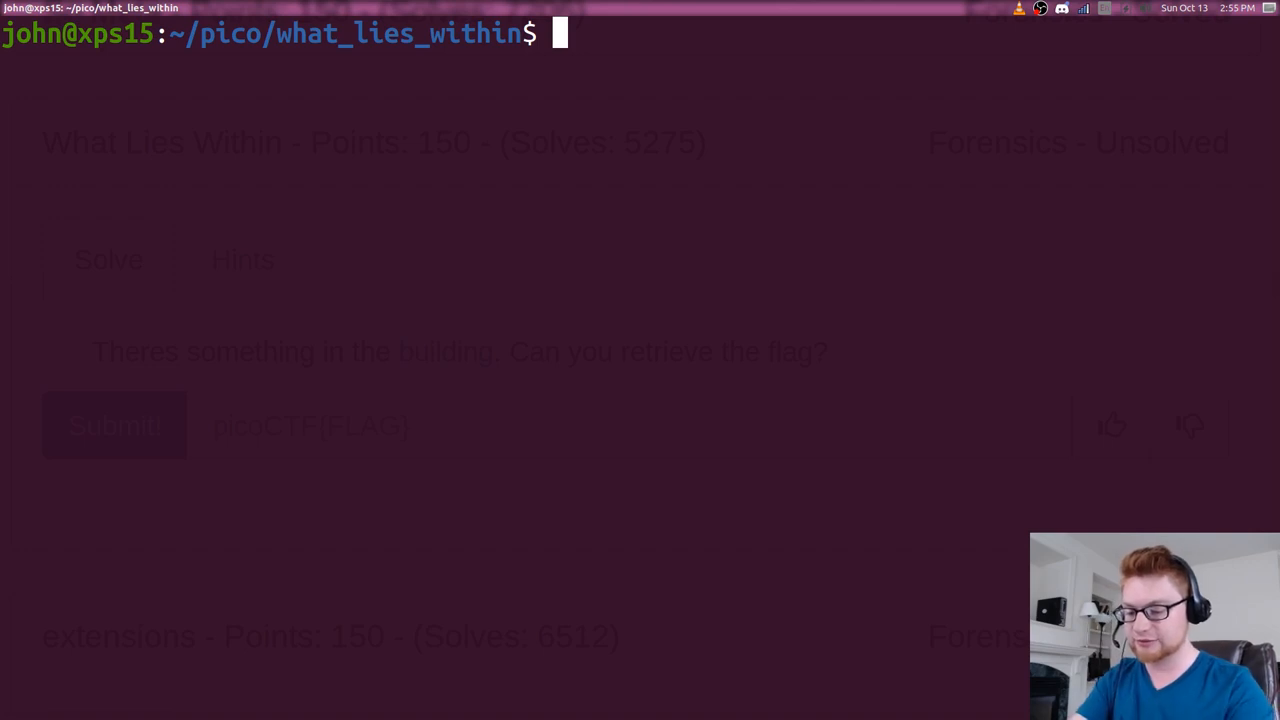
{"action": "type", "text": "gem ins"}
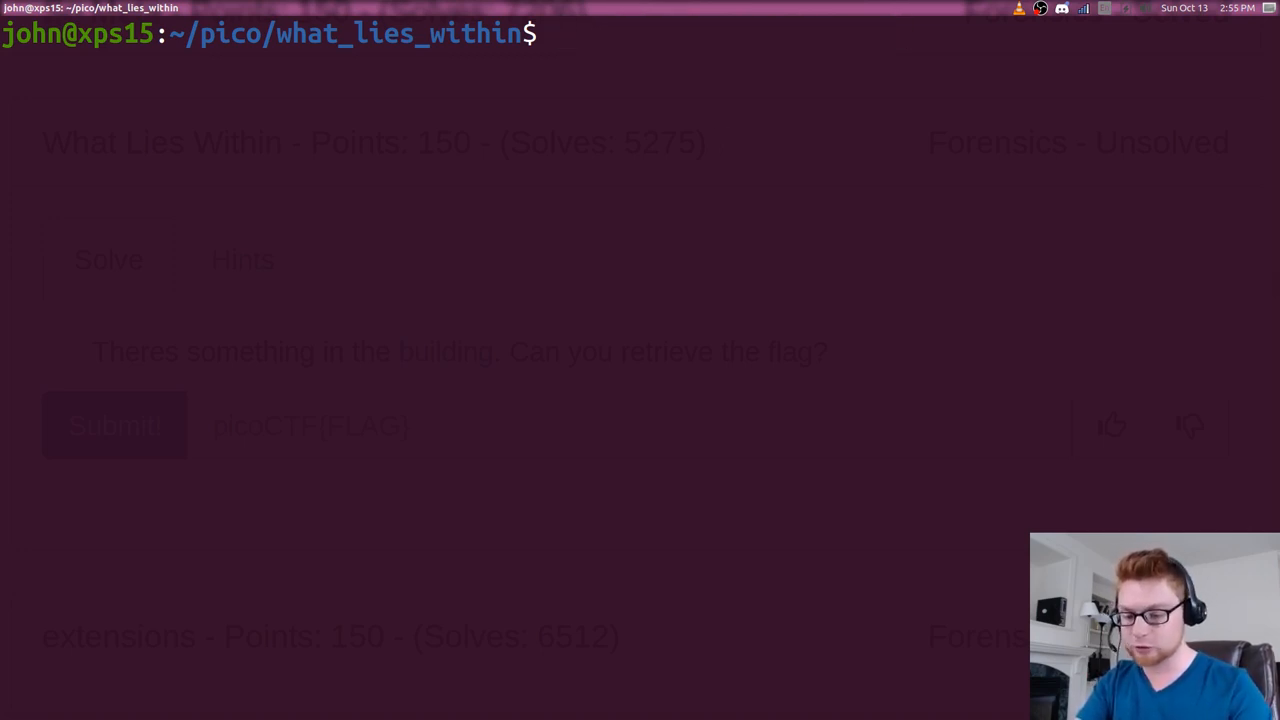
Step: Run zsteg -a on buildings.png, grepping for a closing brace with --color=never
{"action": "type", "text": "zsteg -a buildings.png  | grep"}
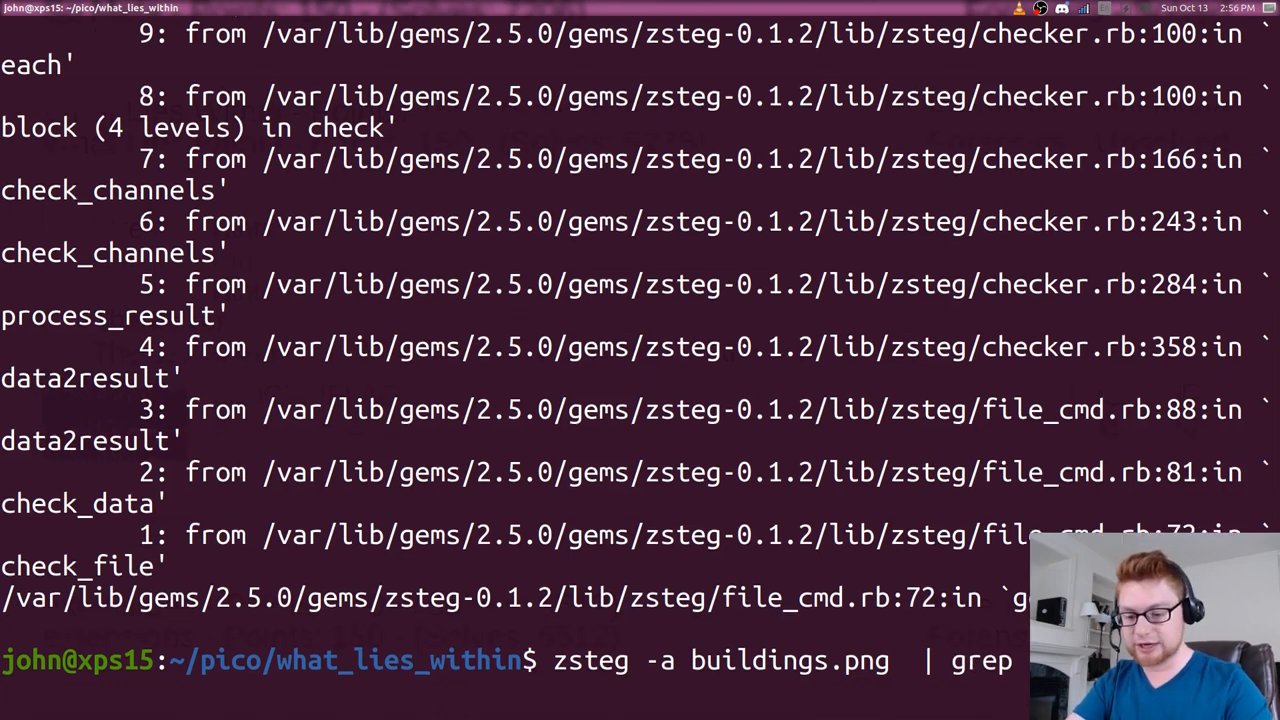
{"action": "type", "text": "}\""}
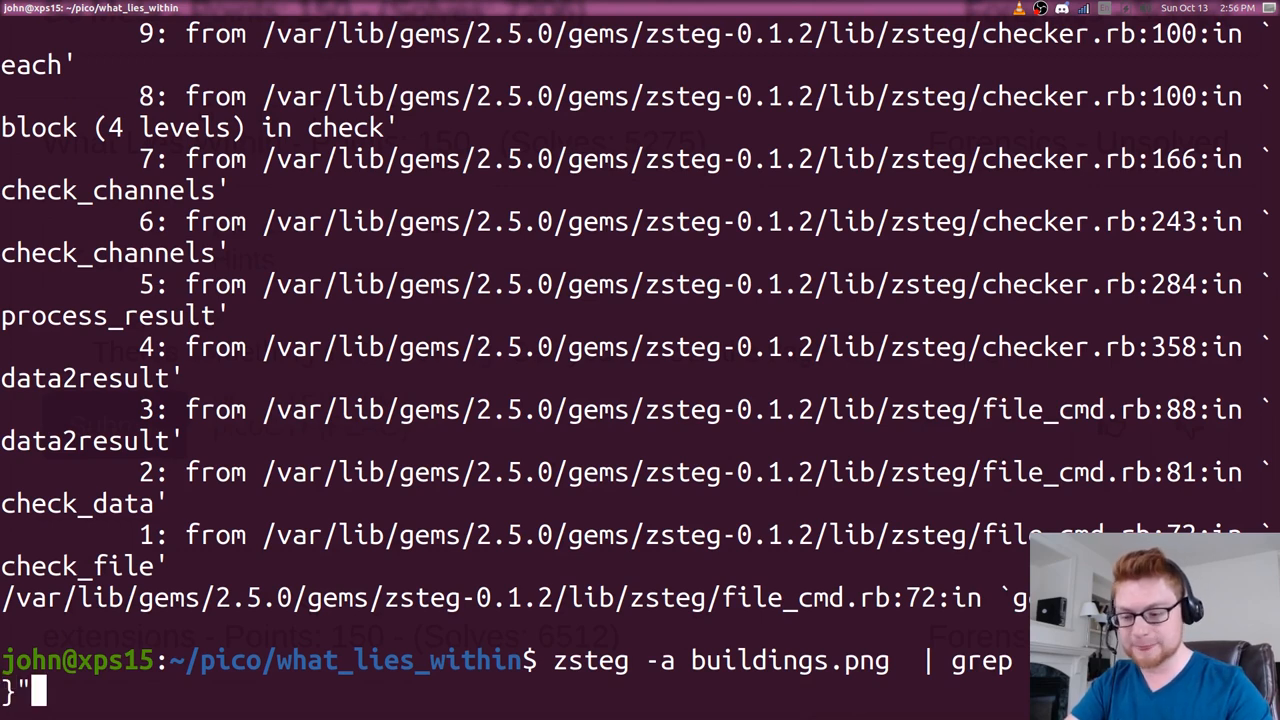
{"action": "type", "text": "--color=n"}
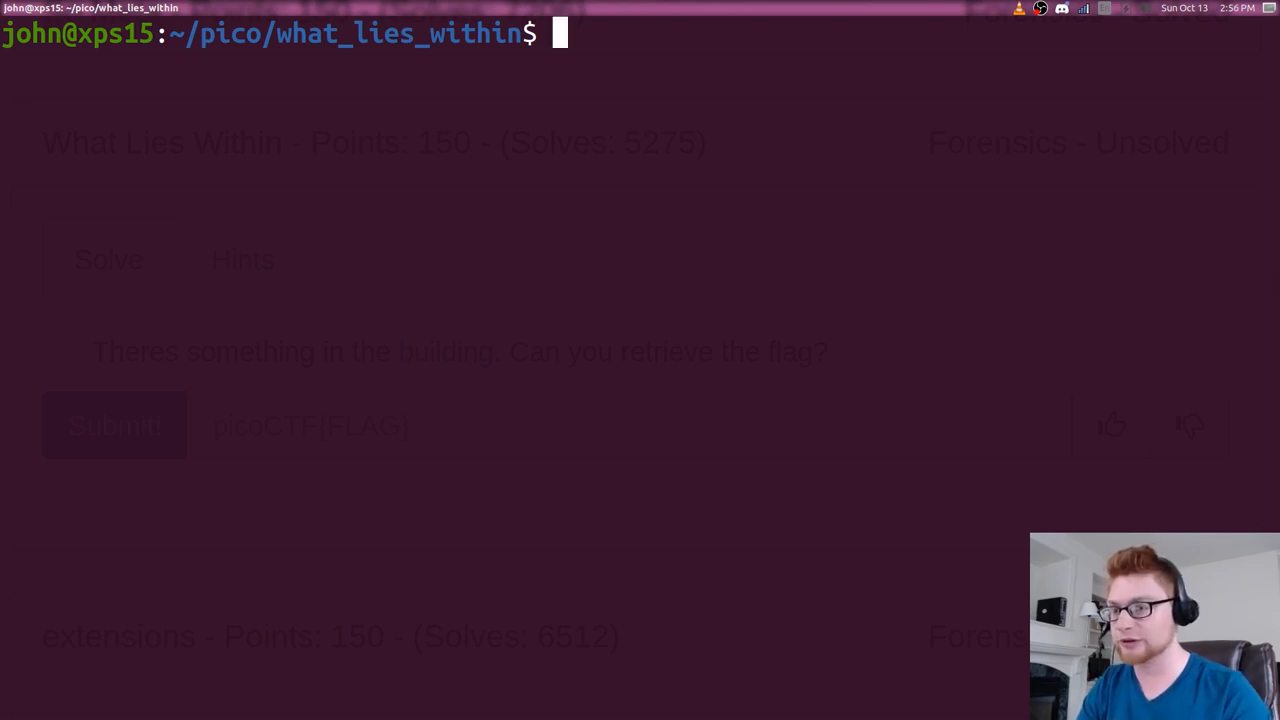
Step: Activate the katana virtualenv and compose a katana -ff "picoCTF{.*?}" -a command
{"action": "type", "text": "source ~/github/"}
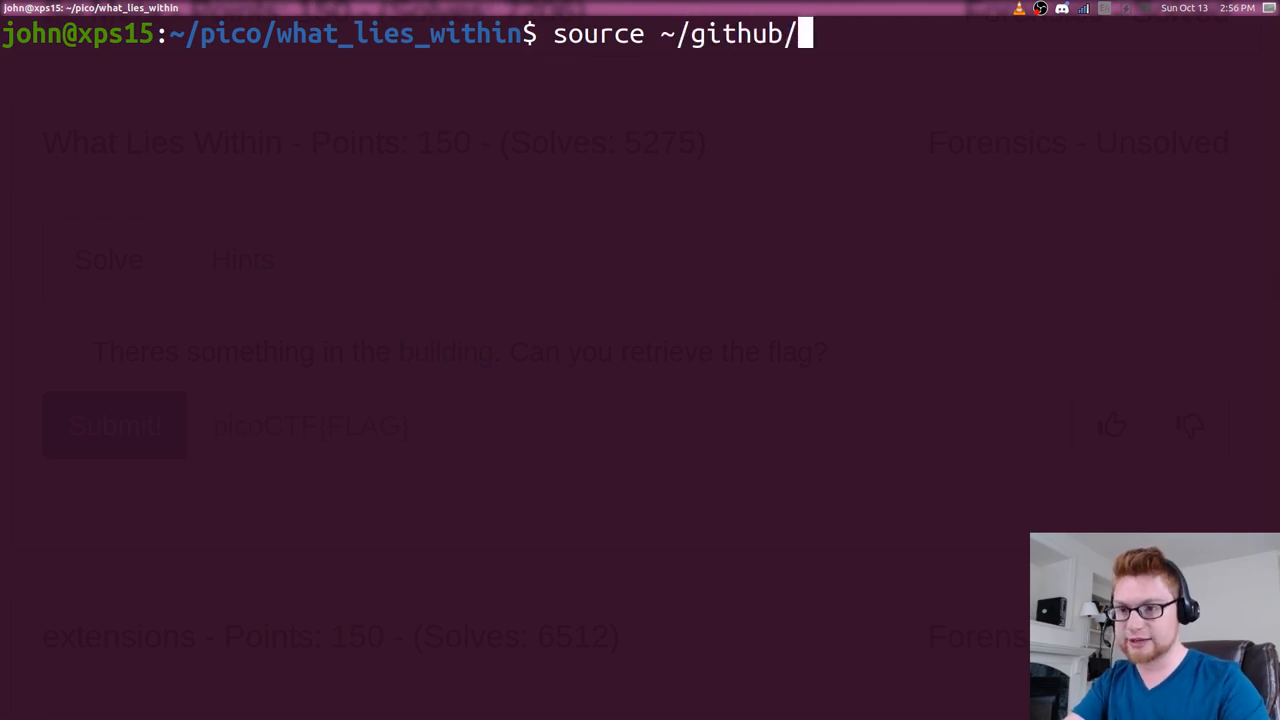
{"action": "type", "text": "katana/"}
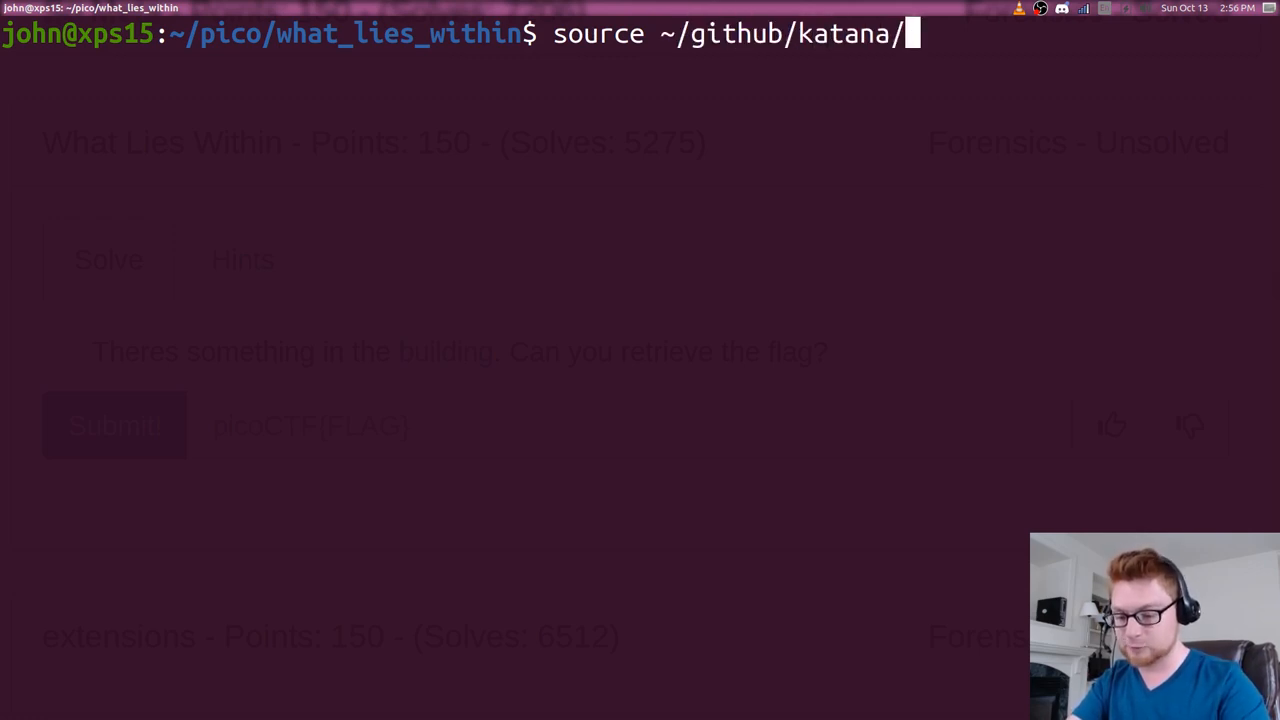
{"action": "type", "text": "env/vi"}
{"action": "type", "text": "katana -ff \""}
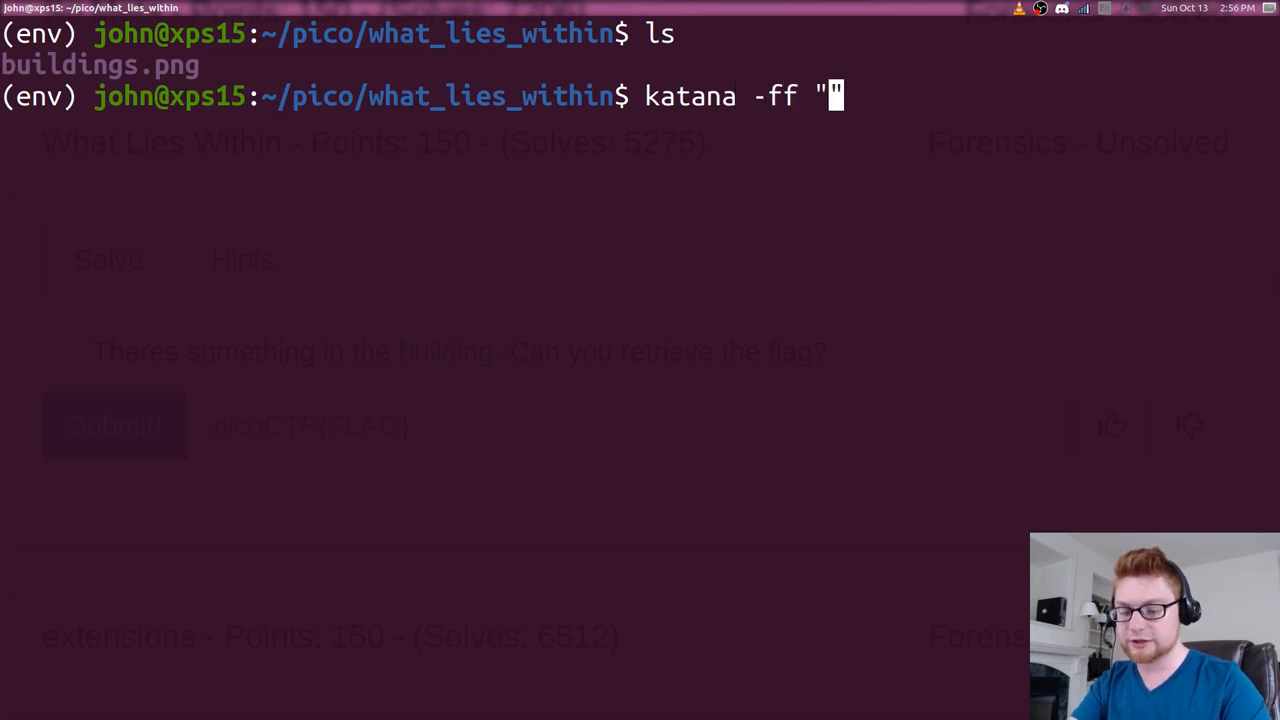
{"action": "type", "text": "picoCTF{.*}"}
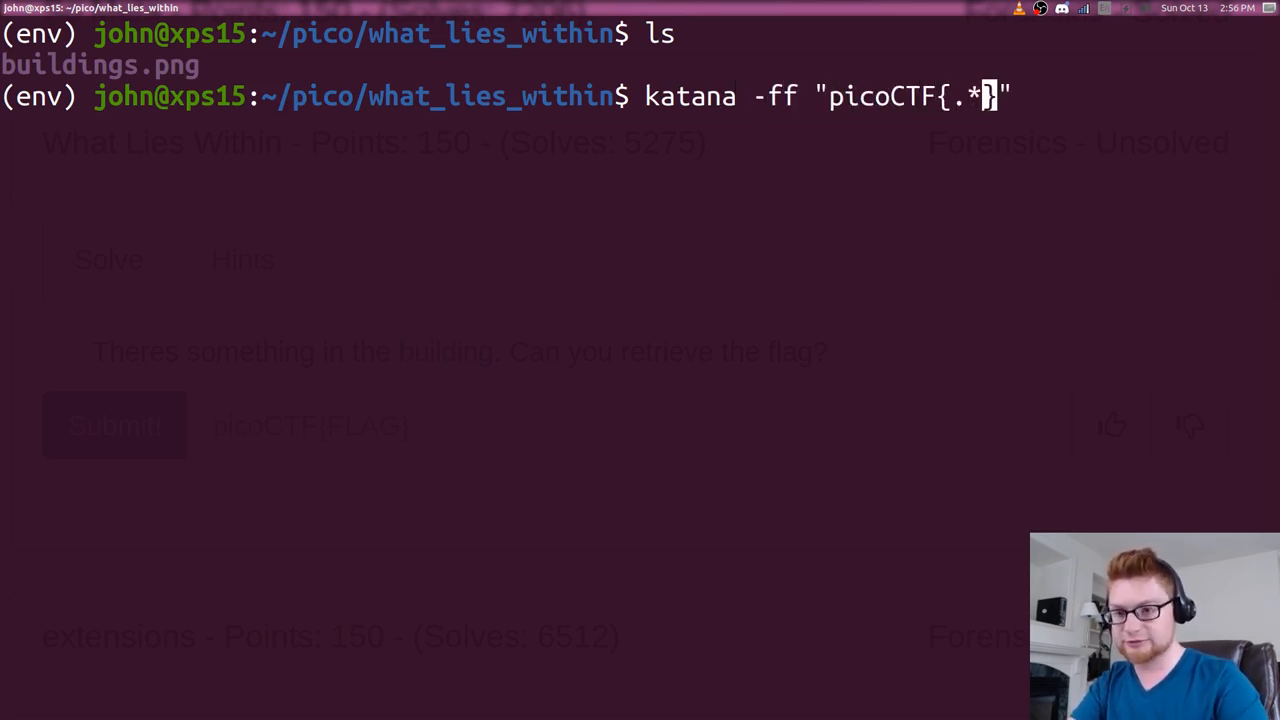
{"action": "type", "text": "?}\" -a"}
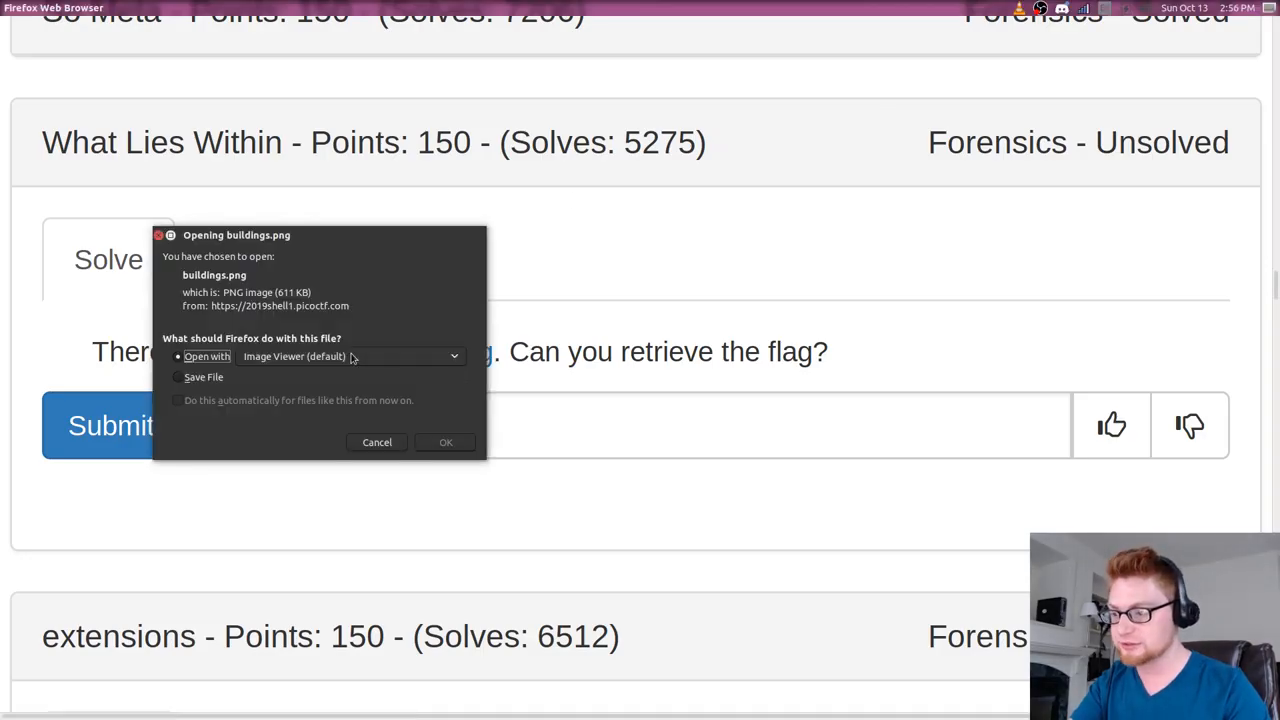
Step: Run katana on buildings.png, clearing old results, to recover picoCTF{h1d1ng_1n_th3_b1t5}
{"action": "right_click", "coordinate": [444, 352]}
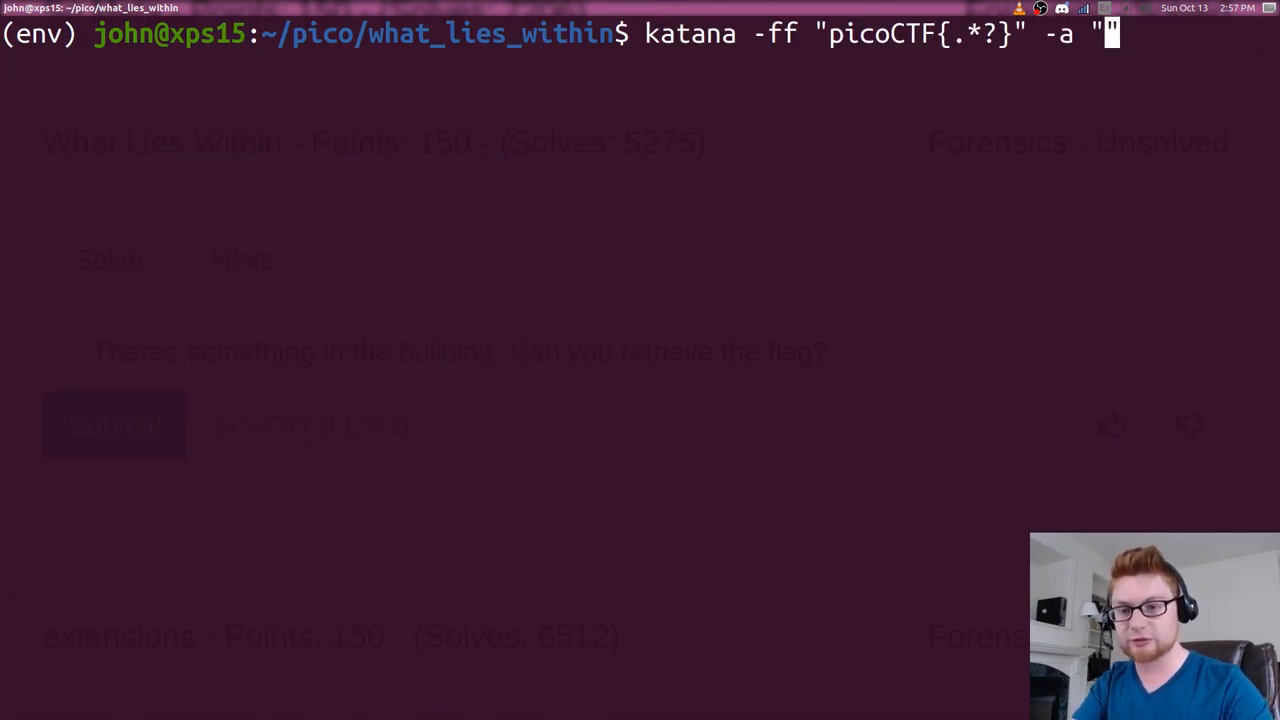
{"action": "type", "text": "buildings.png\""}
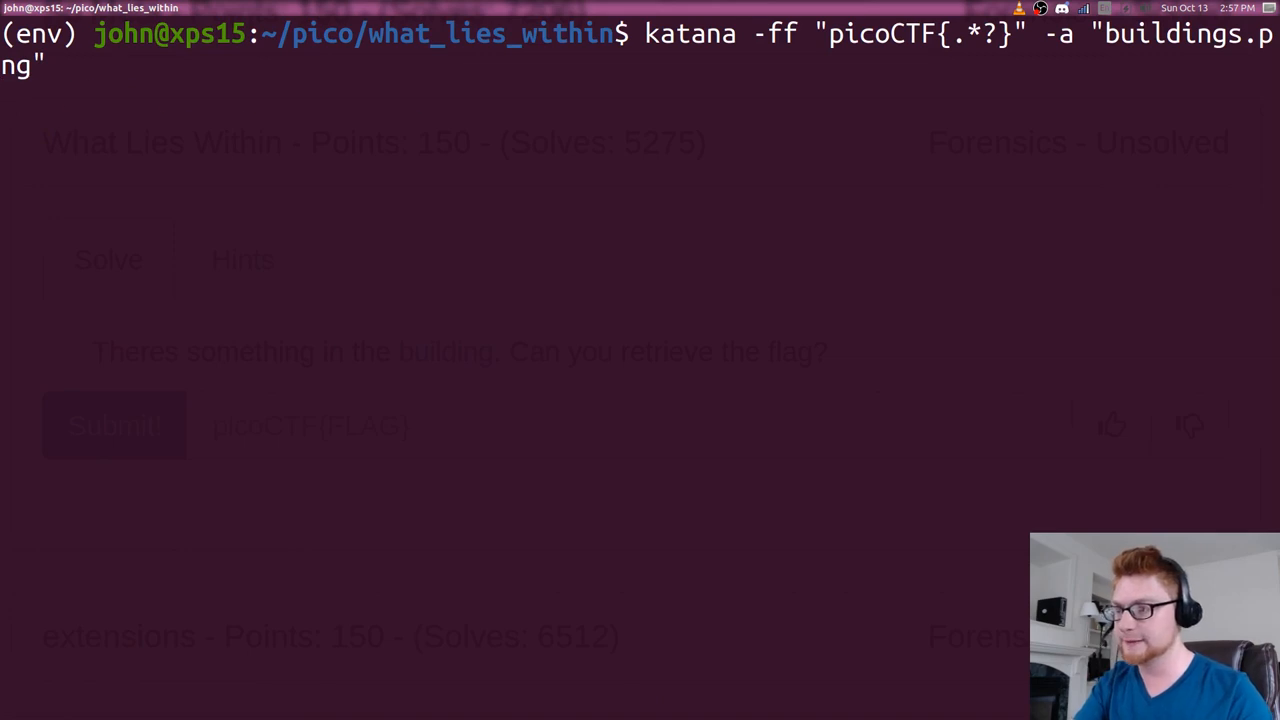
{"action": "key", "text": "Return"}
{"action": "type", "text": "rm -r results/ ; katana -ff \"picoCTF{.*?}\" -a \"buildings.png\""}
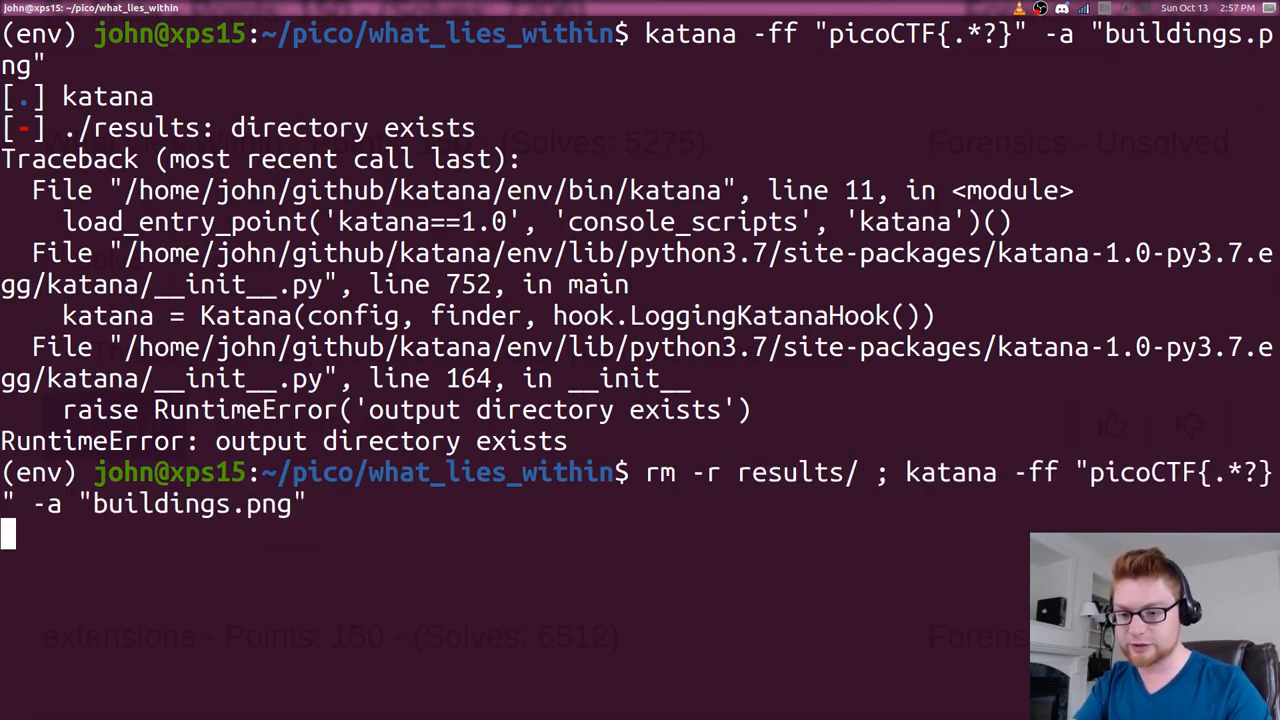
{"action": "key", "text": "Return"}
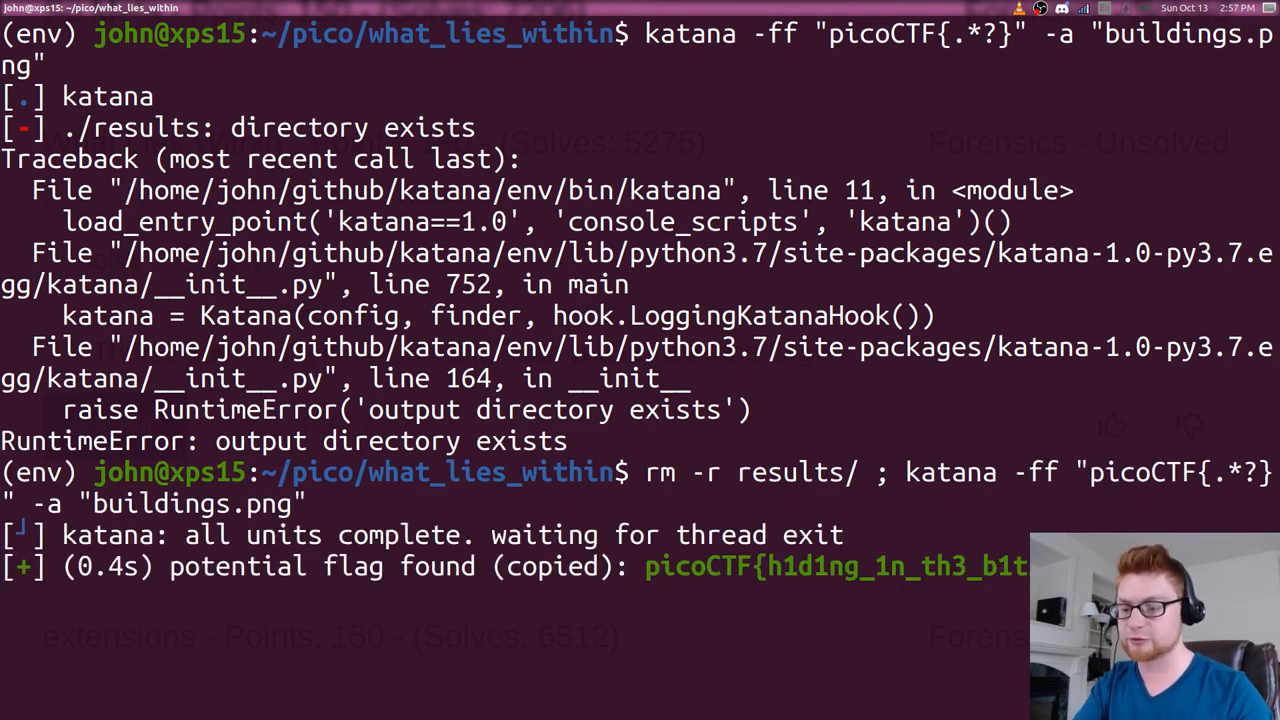
{"action": "key", "text": "ctrl+c"}
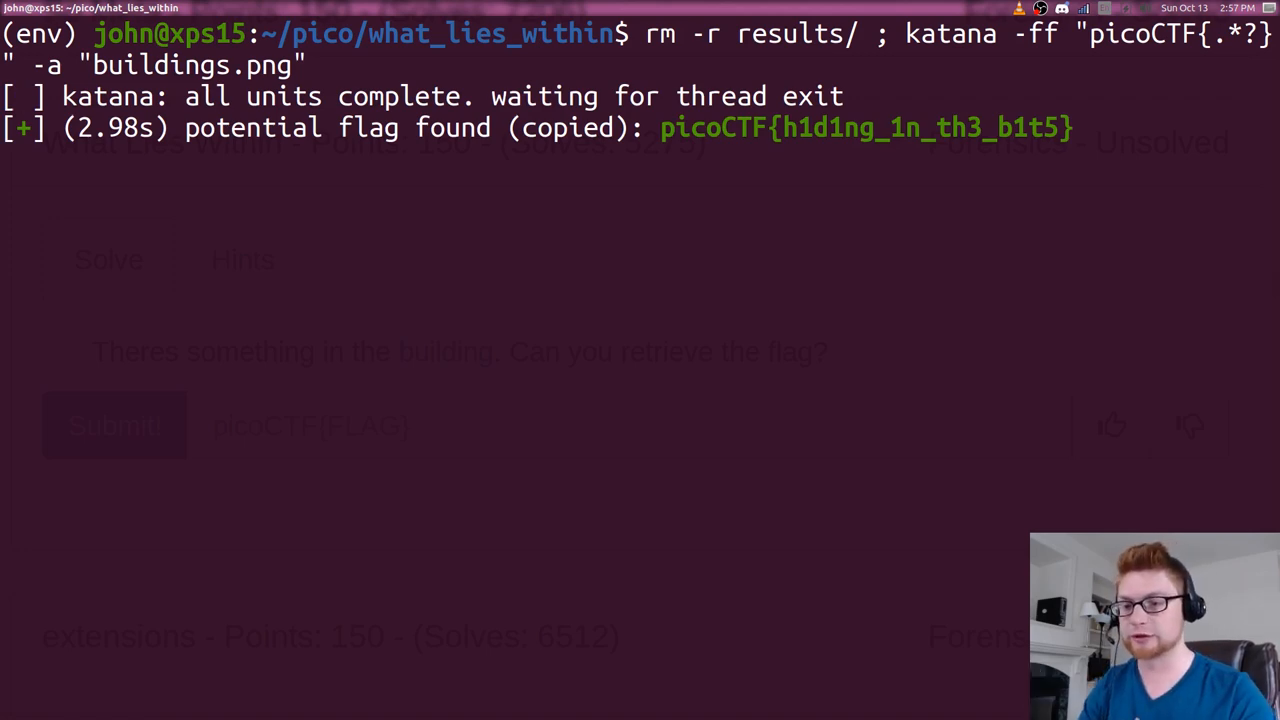
{"action": "key", "text": "ctrl+c"}
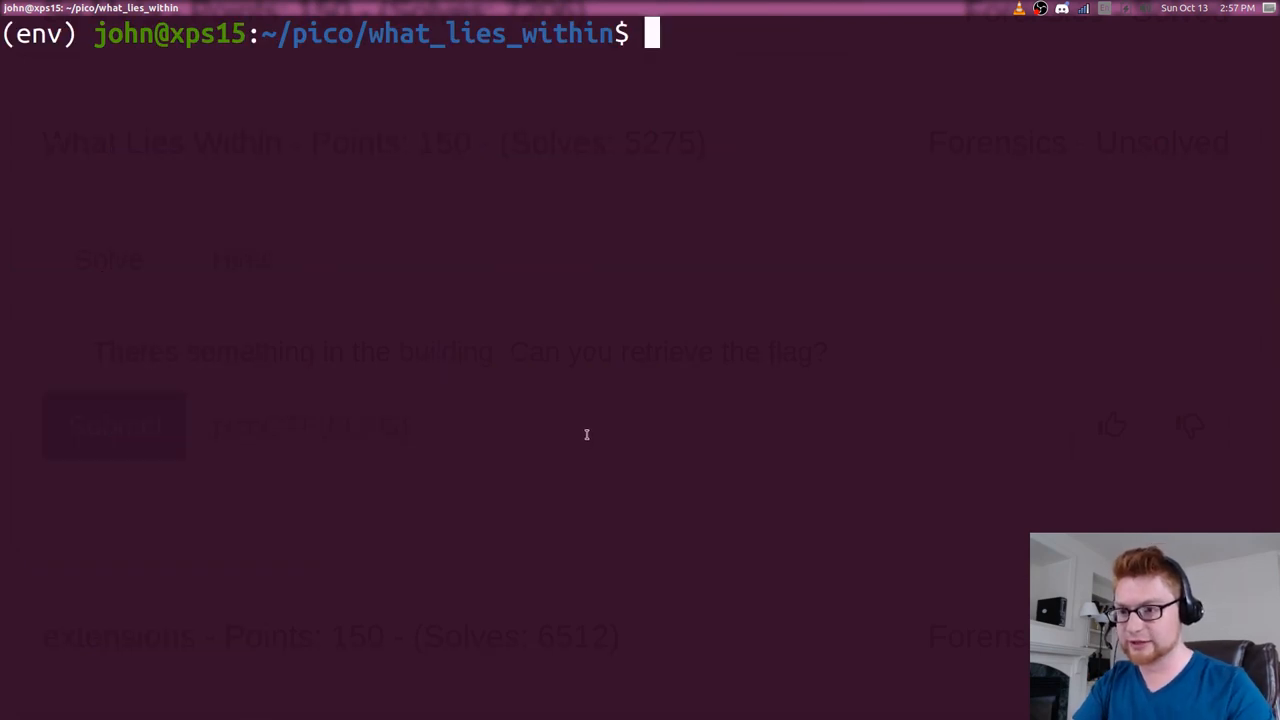
Step: Submit the What Lies Within flag and copy the extensions challenge's TXT link address
{"action": "type", "text": "ls"}
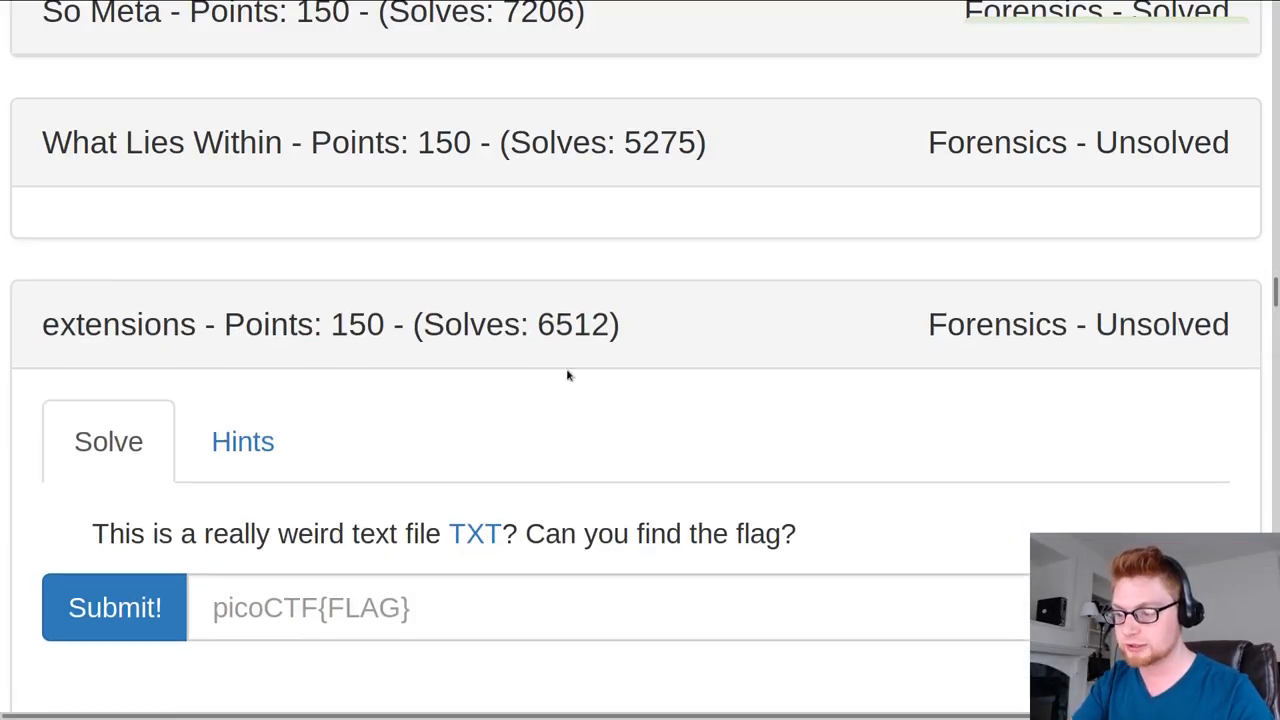
{"action": "left_click", "coordinate": [114, 608]}
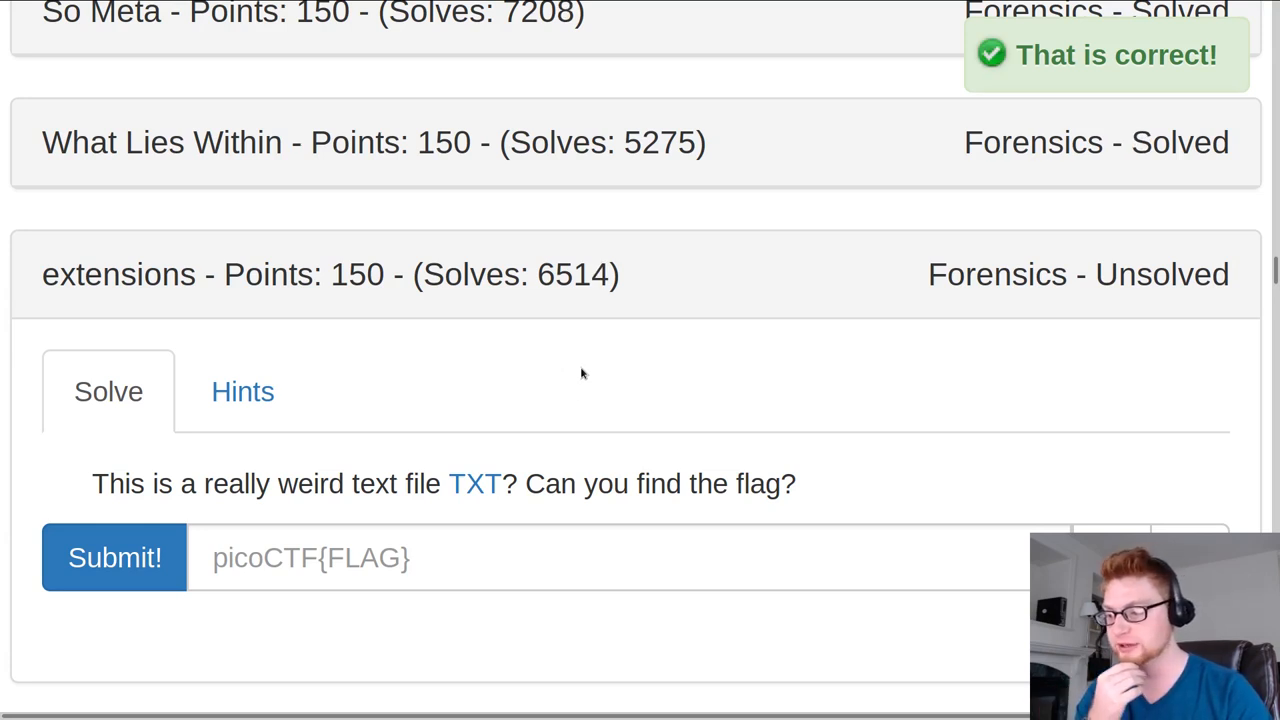
{"action": "right_click", "coordinate": [476, 482]}
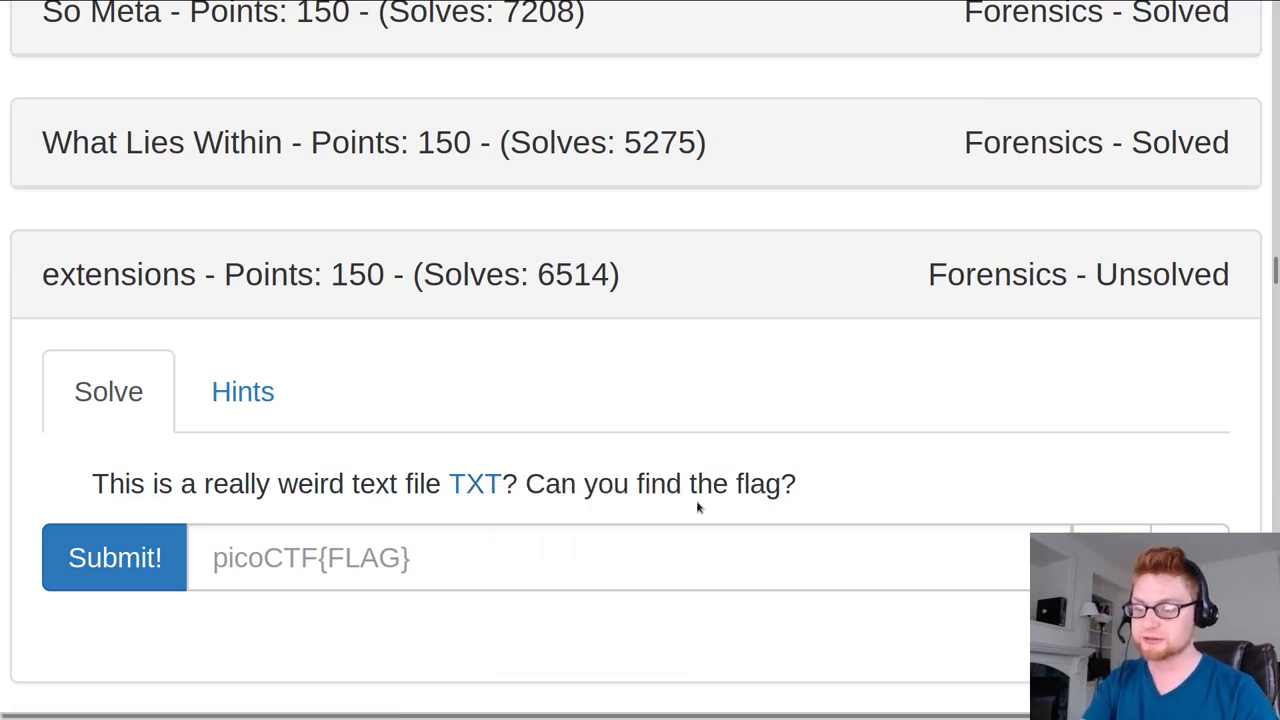
Step: Create an extensions folder, download flag.txt into it and cat its raw contents
{"action": "type", "text": "mdkir"}
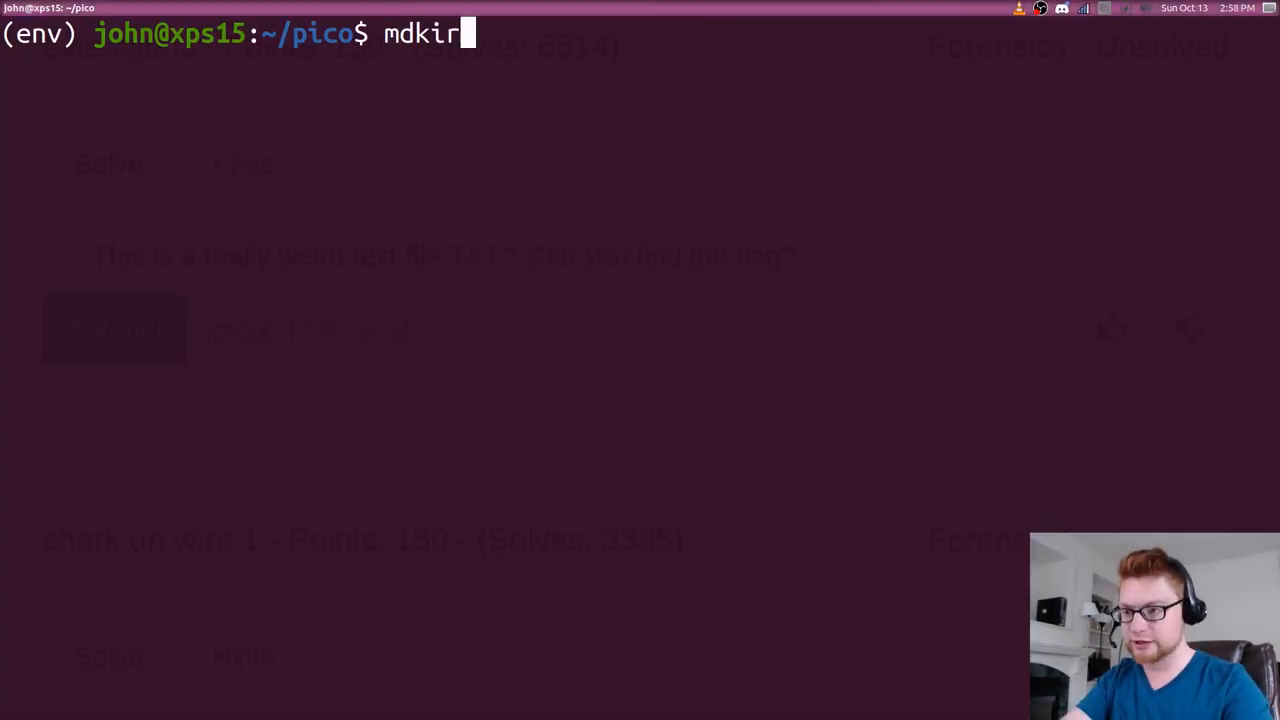
{"action": "type", "text": "extensions"}
{"action": "type", "text": "w"}
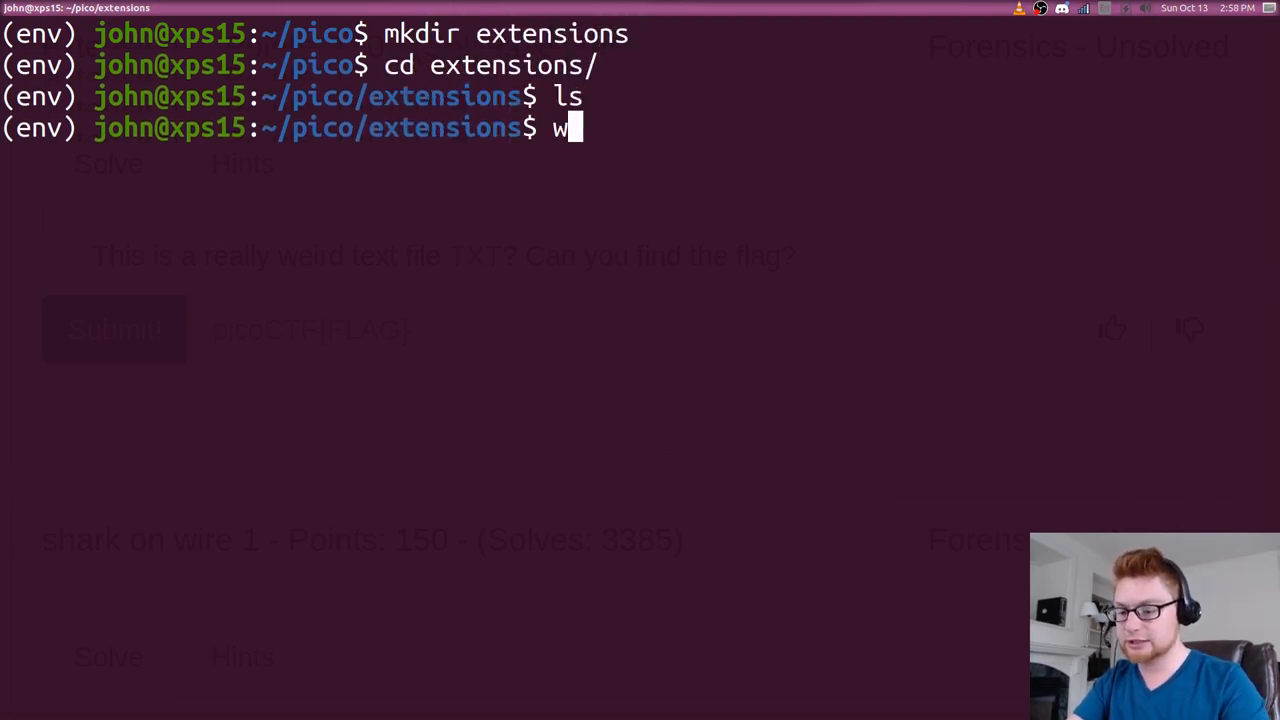
{"action": "type", "text": "get \"\"https://2019shell1.picoctf.com/static/45886ed4b6d5d1dc74c4944fcf4b4041/flag.txt"}
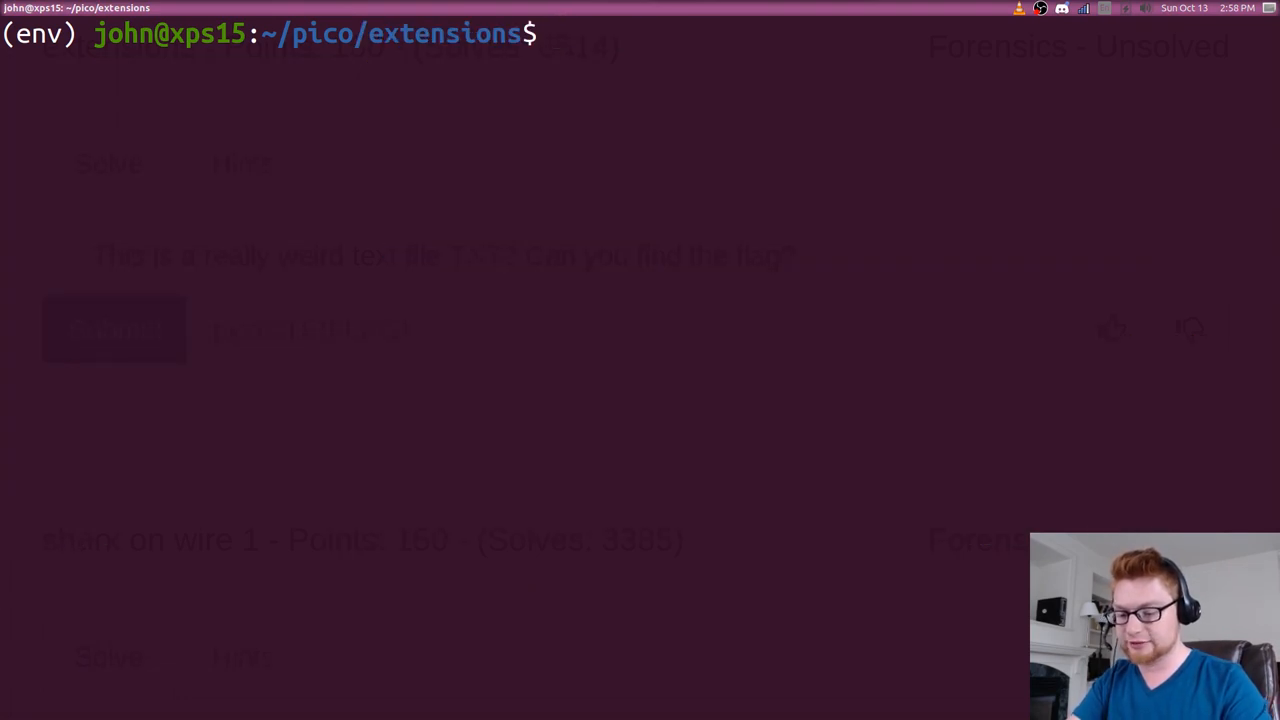
{"action": "key", "text": "Return"}
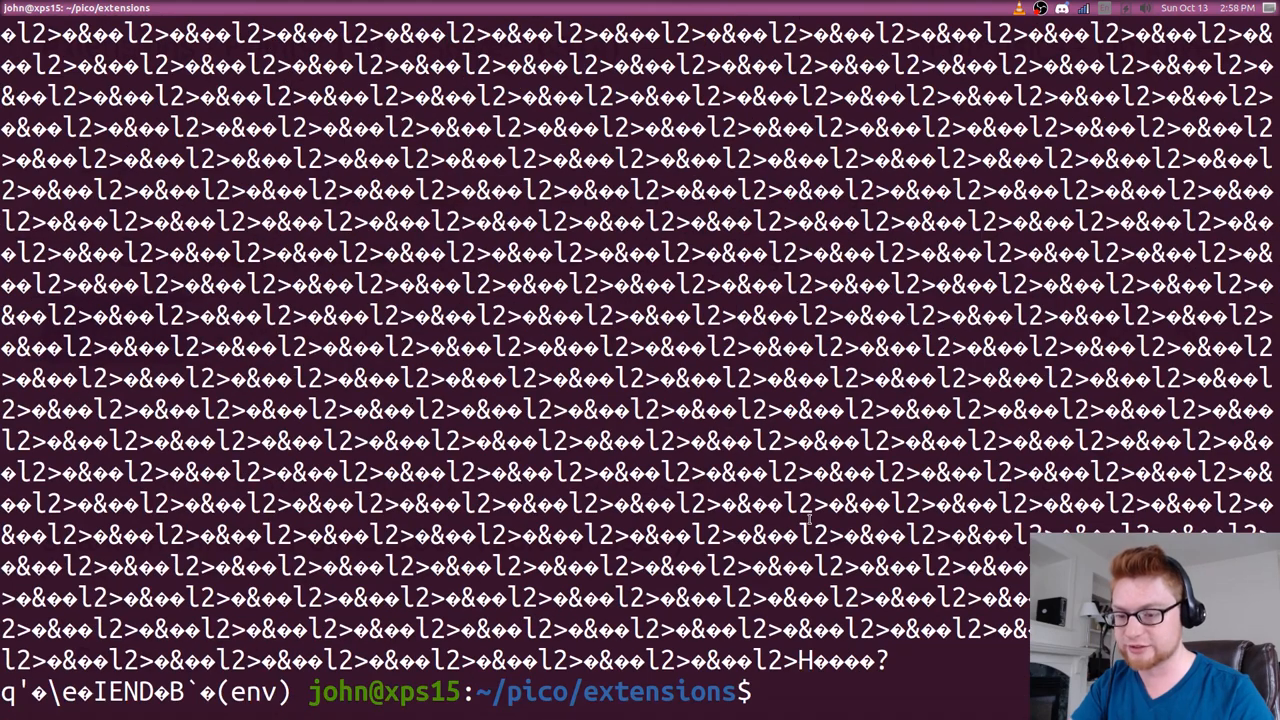
Step: Identify flag.txt as PNG data and view it in eog, revealing picoCTF{now_you_know_about_extensions}
{"action": "type", "text": "file flag.txt"}
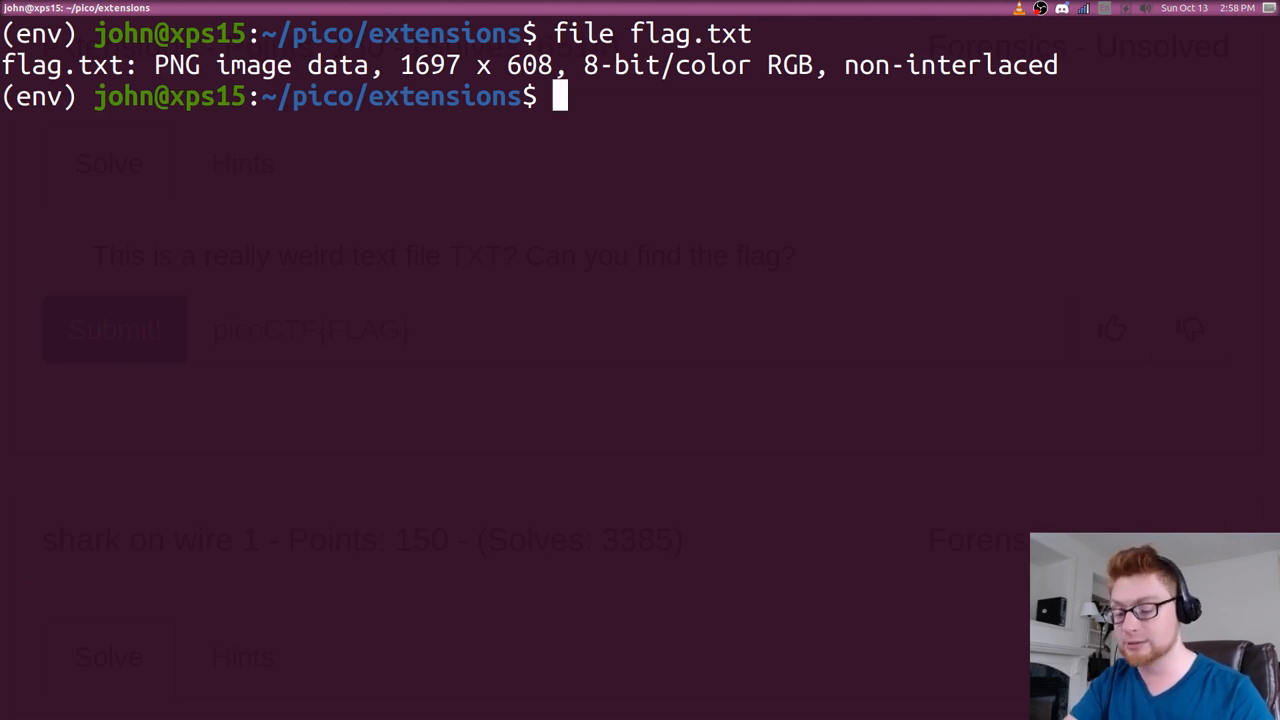
{"action": "type", "text": "eog flag.txt"}
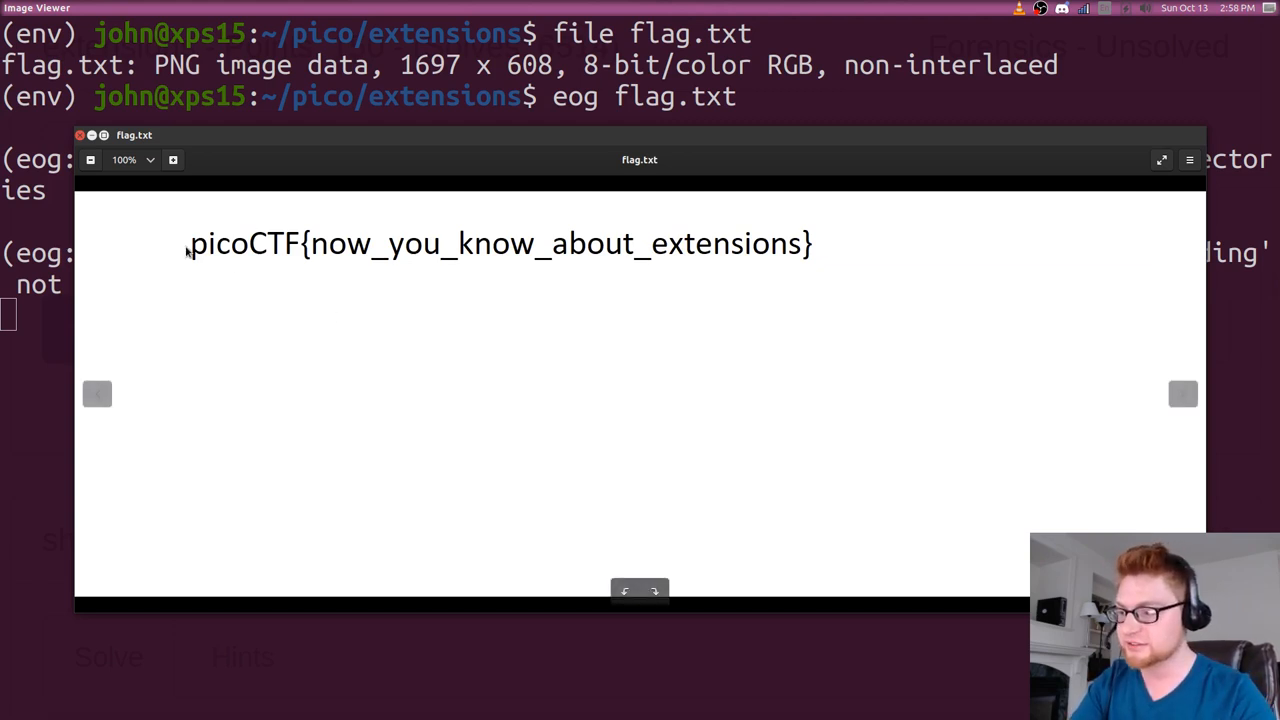
{"action": "mouse_move", "coordinate": [764, 244]}
{"action": "type", "text": "tess"}
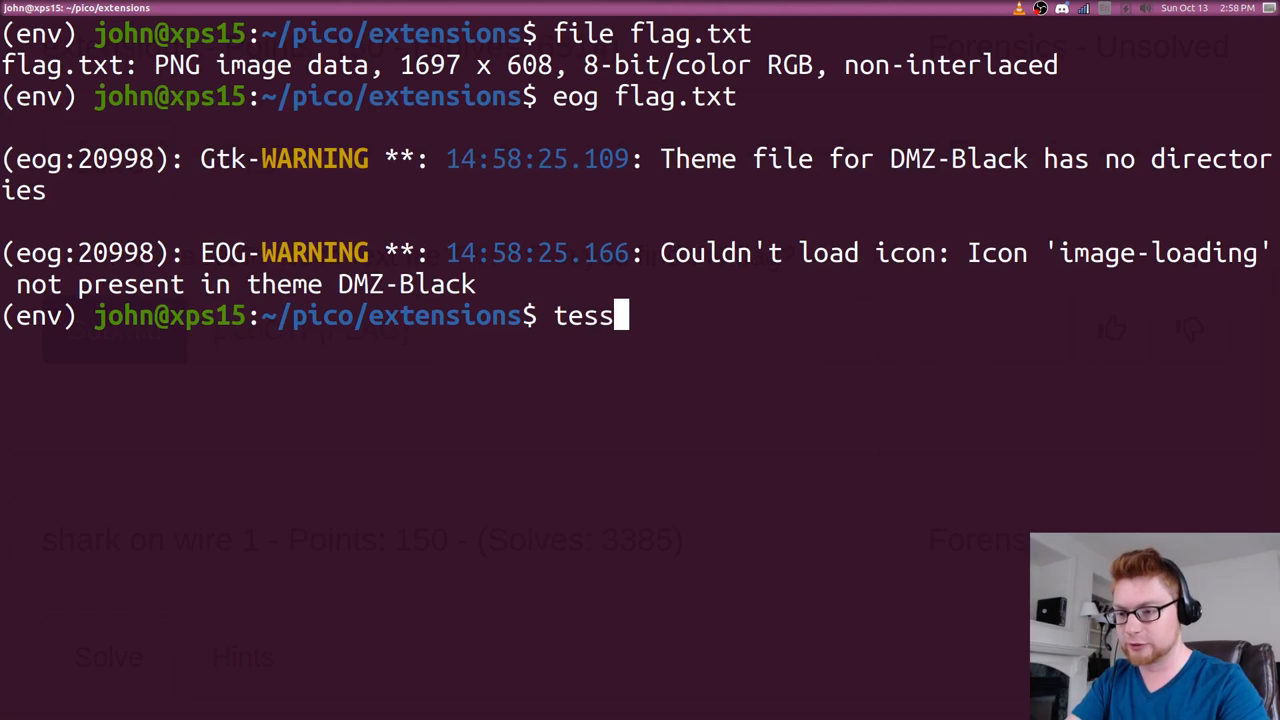
Step: OCR flag.txt with tesseract into output.txt and read the result
{"action": "type", "text": "eract flag.txt output"}
{"action": "type", "text": "ls"}
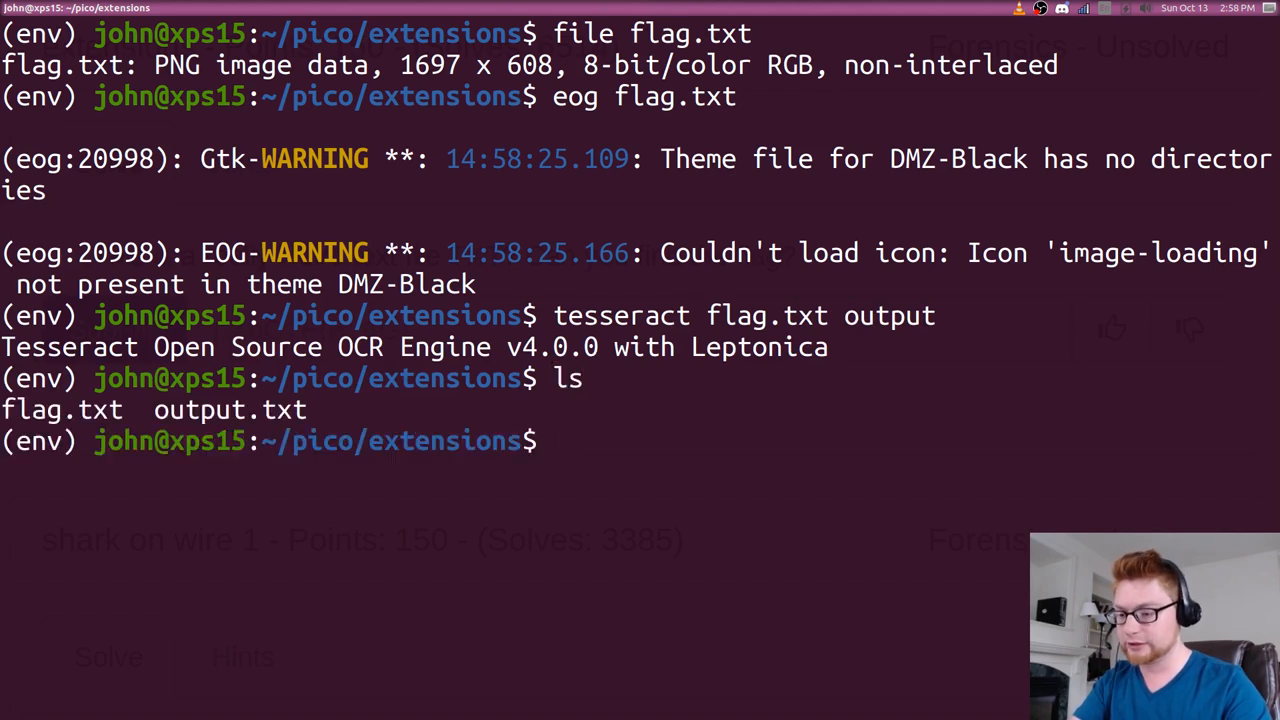
{"action": "type", "text": "cat output.txt"}
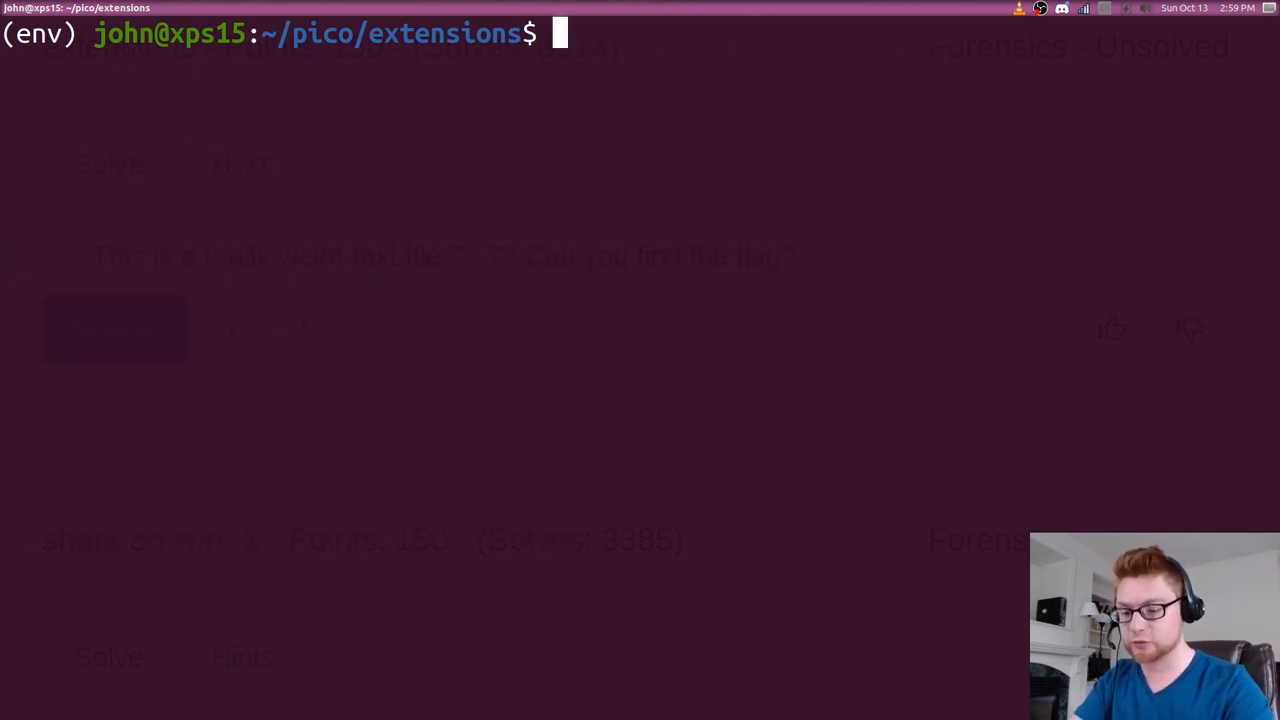
Step: Try katana -ff "picoCTF{.*?}" against the flag.txt download URL
{"action": "type", "text": "katana"}
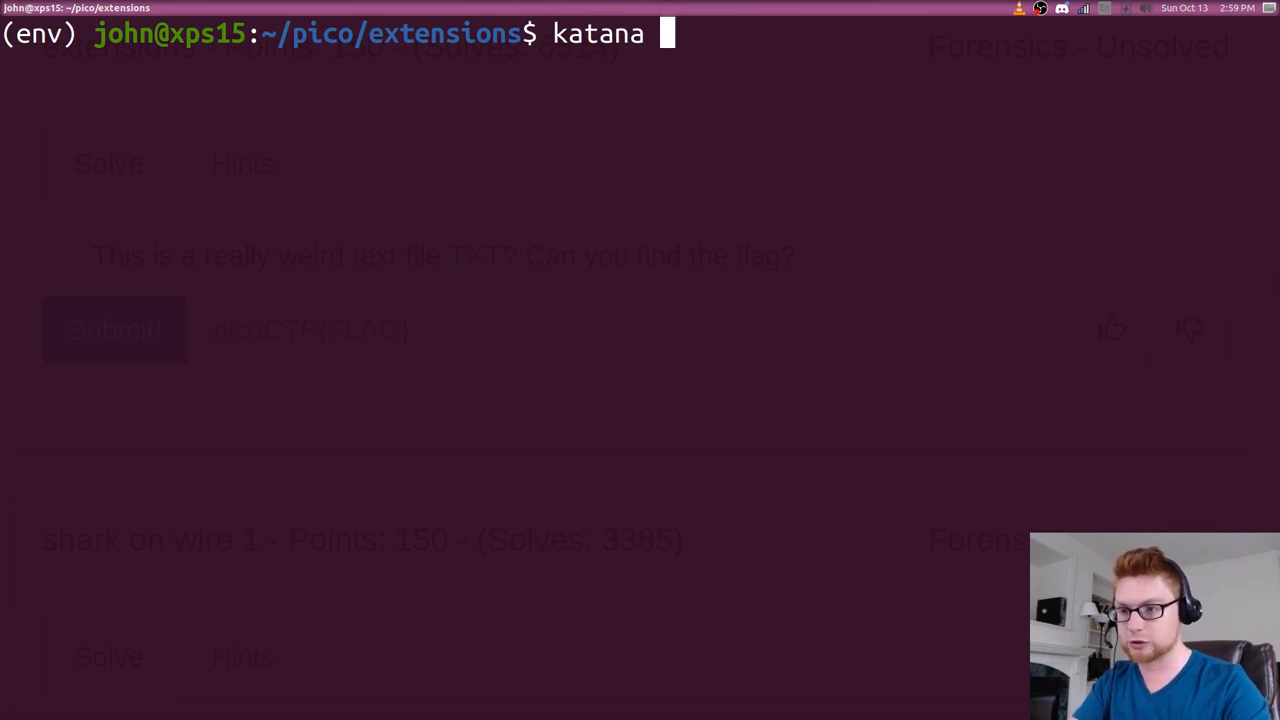
{"action": "type", "text": "-ff picoct"}
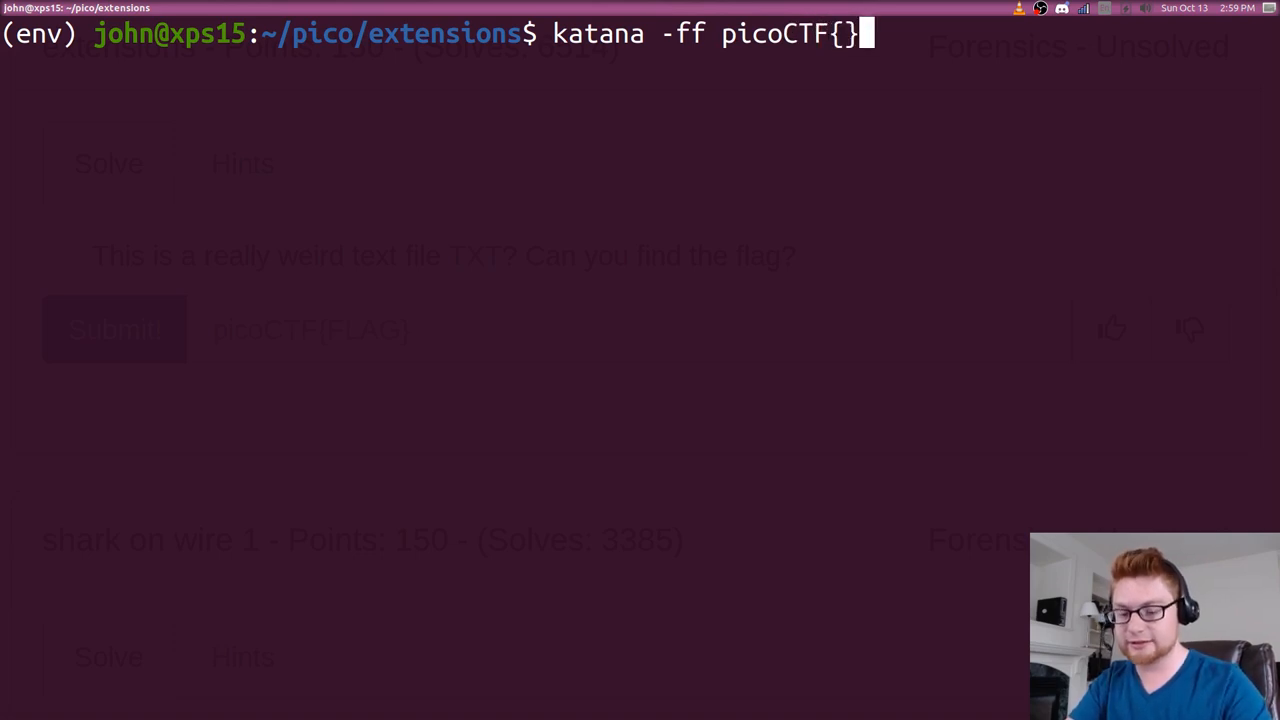
{"action": "type", "text": ".*?}\""}
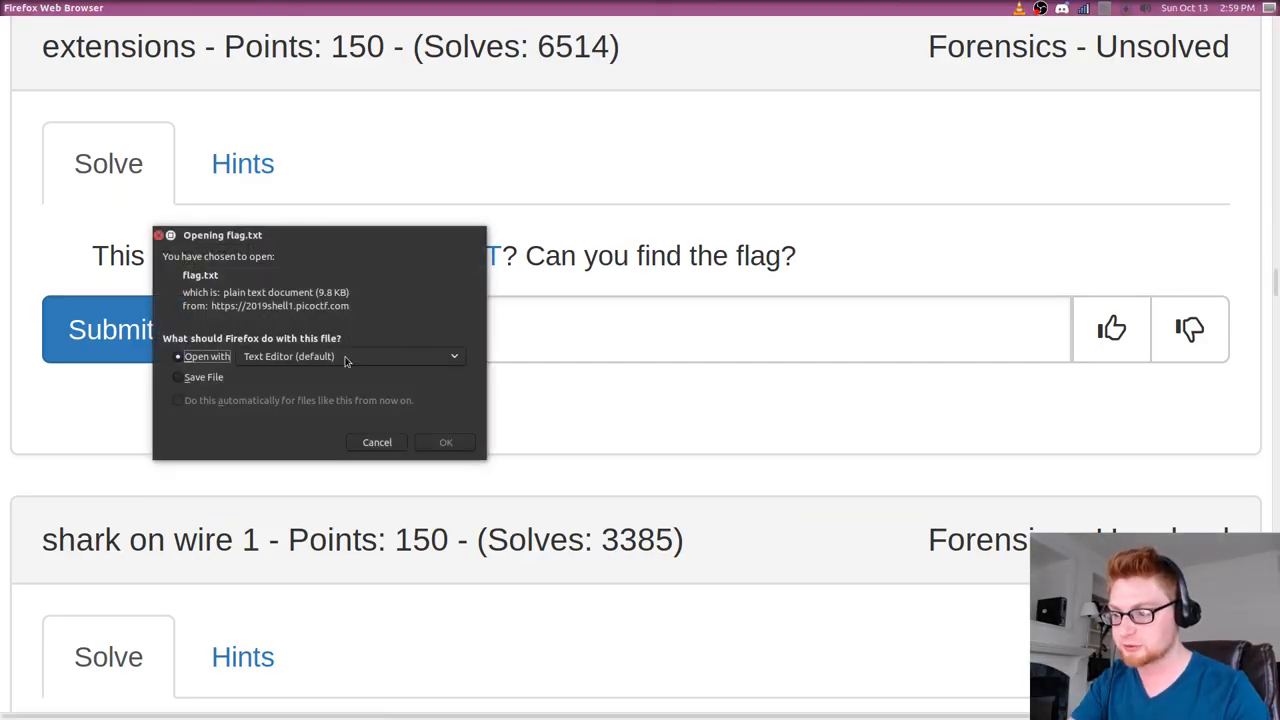
{"action": "right_click", "coordinate": [472, 256]}
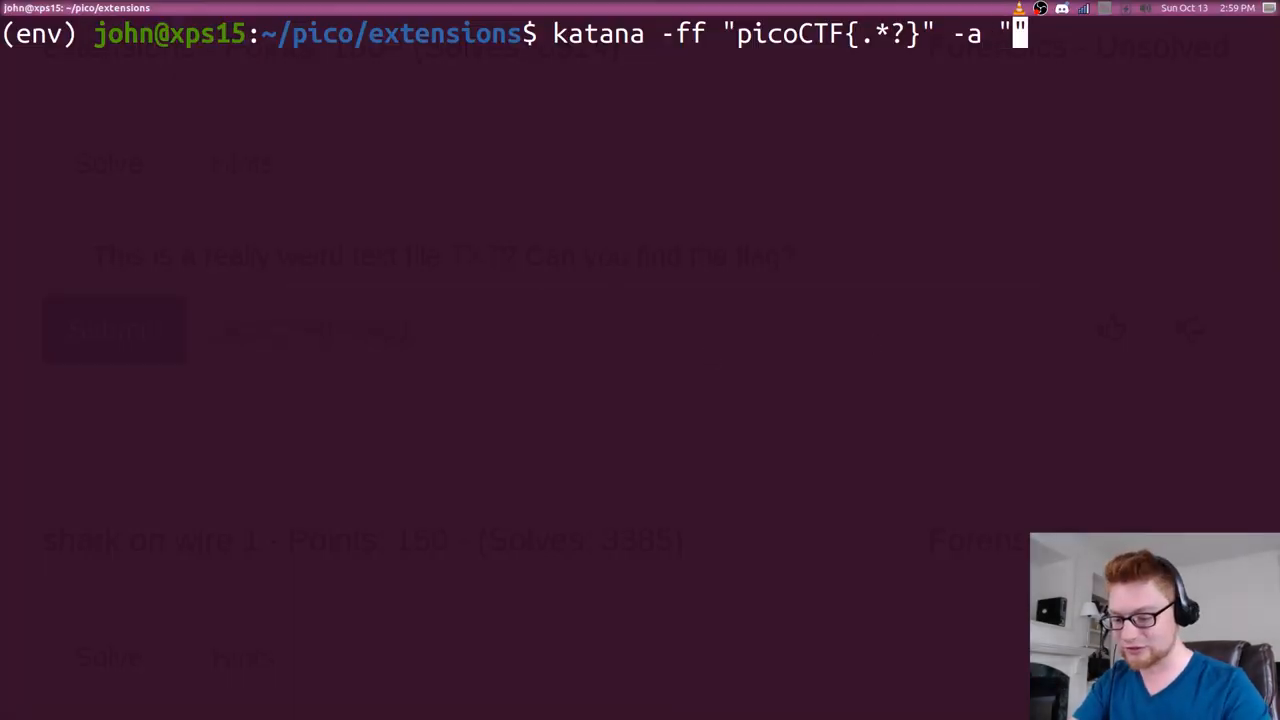
{"action": "type", "text": "https://2019shell1.picoctf.com/static/45886ed4b6d5d1dc74c4944fcf4b4041/flag.txt\""}
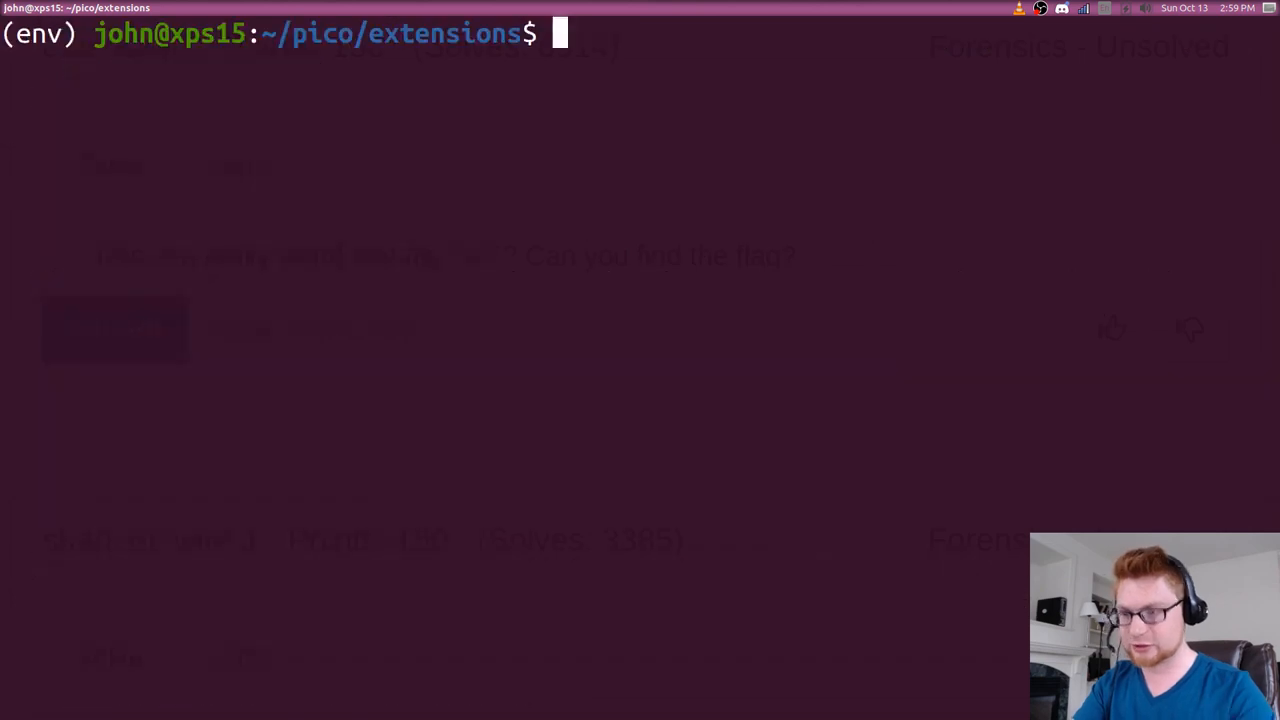
{"action": "type", "text": "katana -ff \"picoCTF{.*?}\" -a \"https://"}
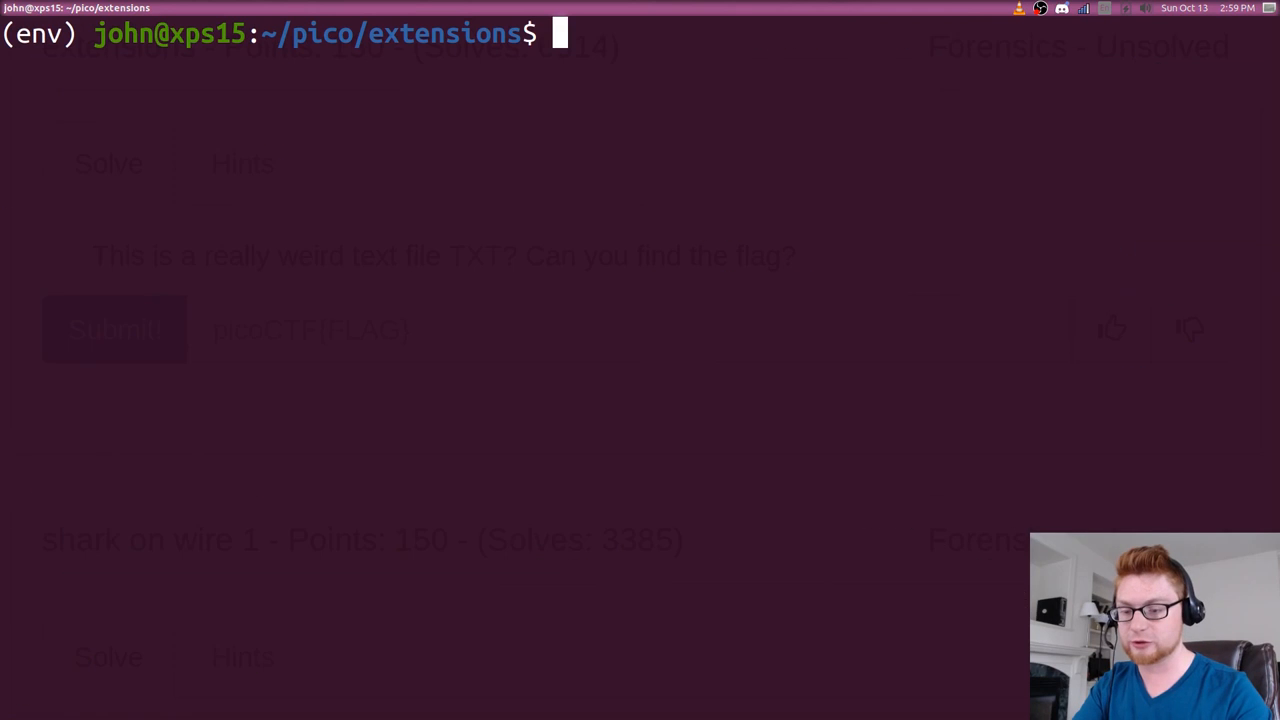
Step: Remove old results and run katana on local flag.txt, reporting picoCTF{now_you_know_about_extensions}
{"action": "type", "text": "rm -r results/ ; katana -ff \"picoCTF{.*?}\" -a \"flag.txt\""}
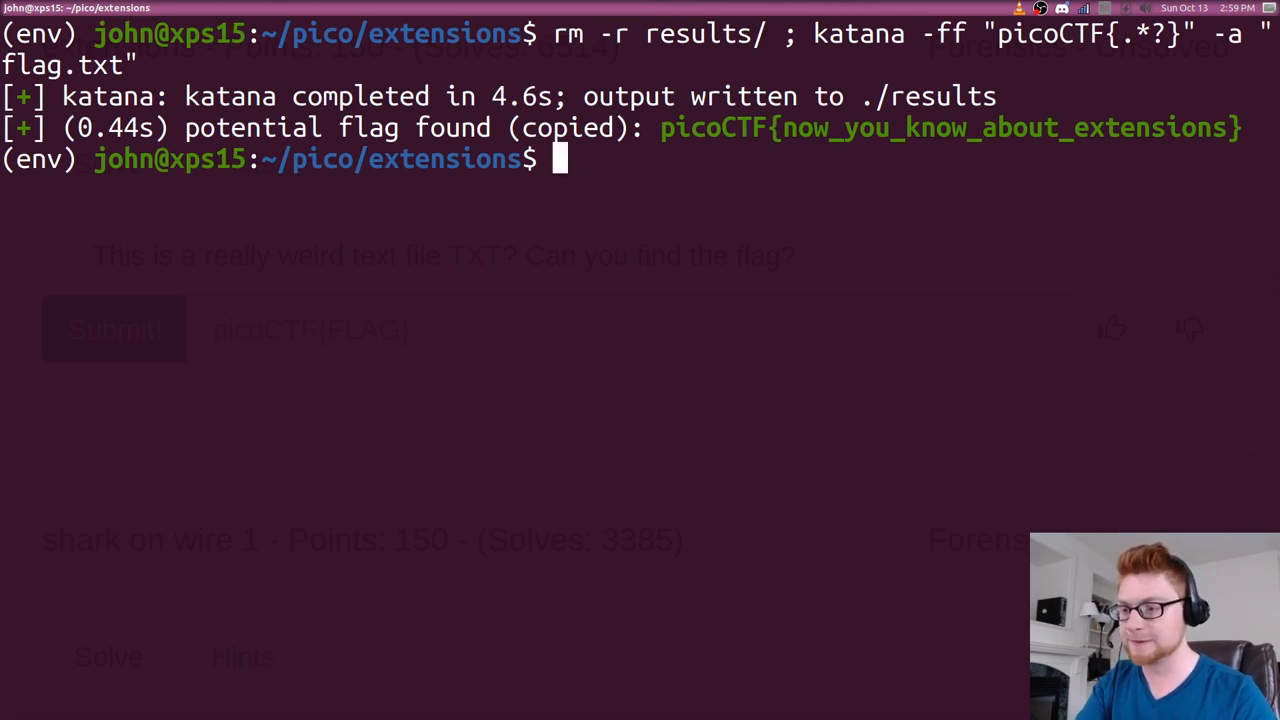
Step: View flag.txt as raw bytes in nano, discard on exit, and begin an mv flag.txt rename
{"action": "type", "text": "nano flag"}
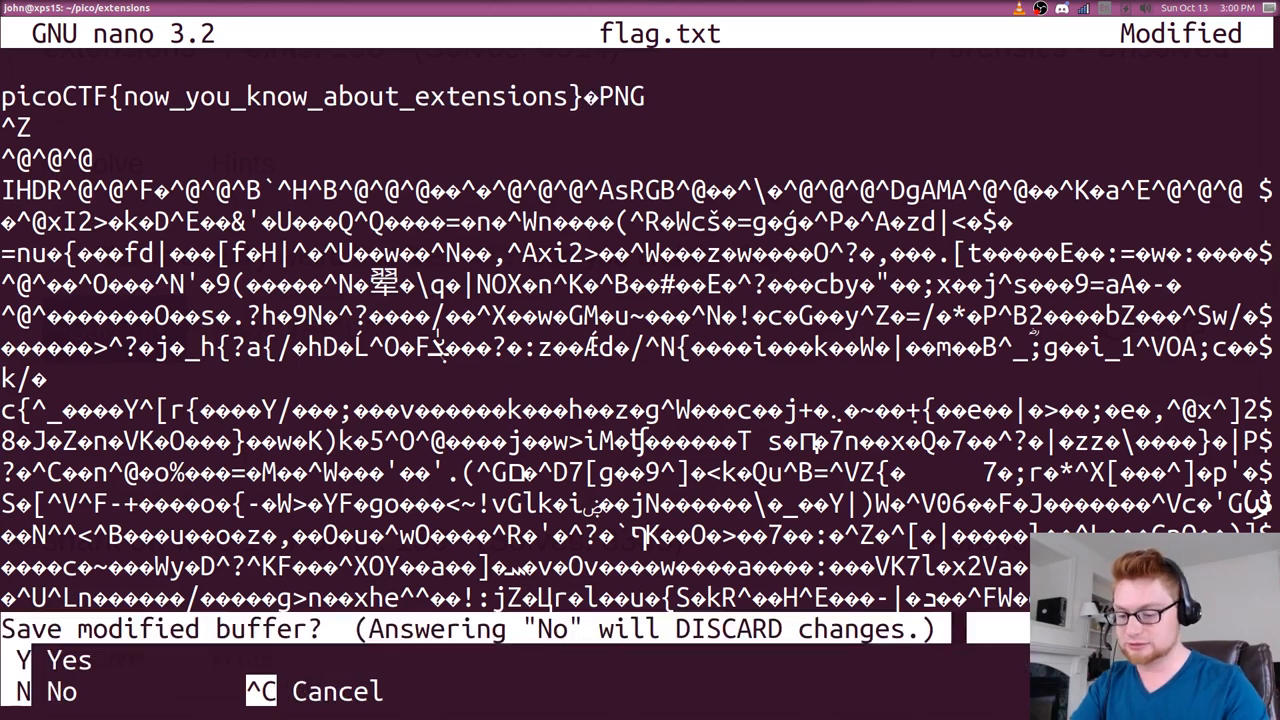
{"action": "key", "text": "n"}
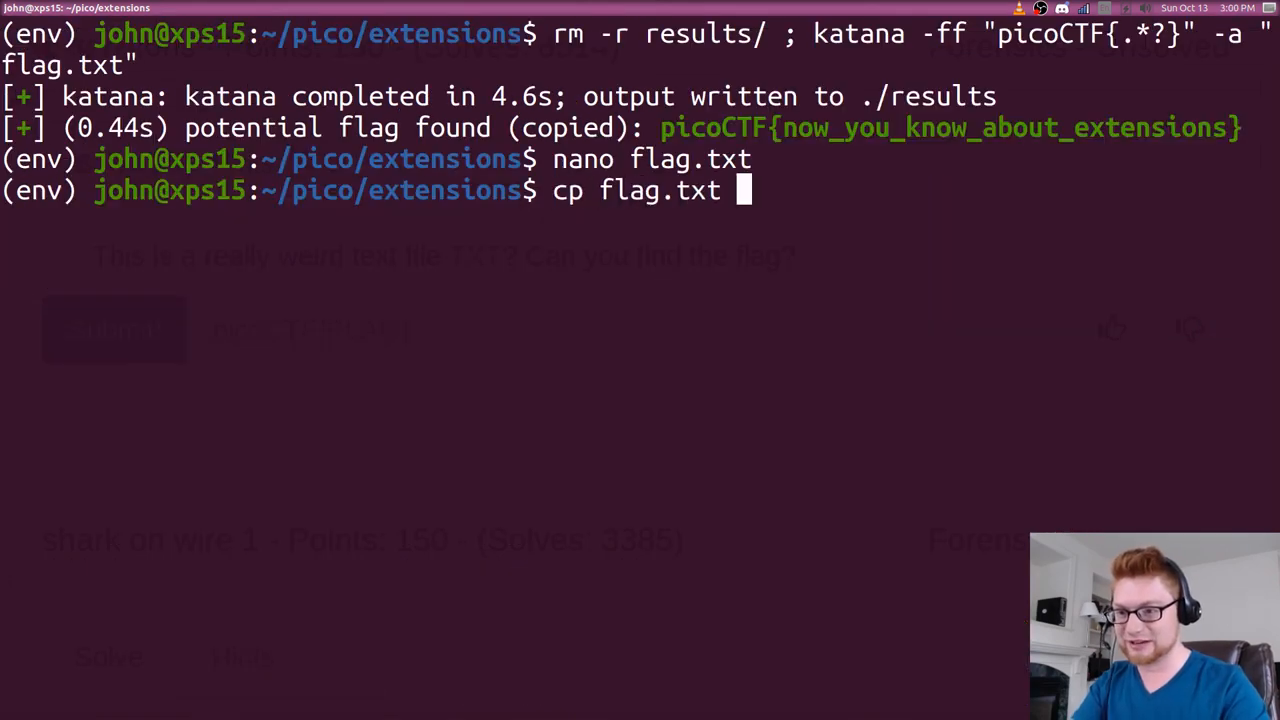
{"action": "type", "text": "mv flag.txt"}
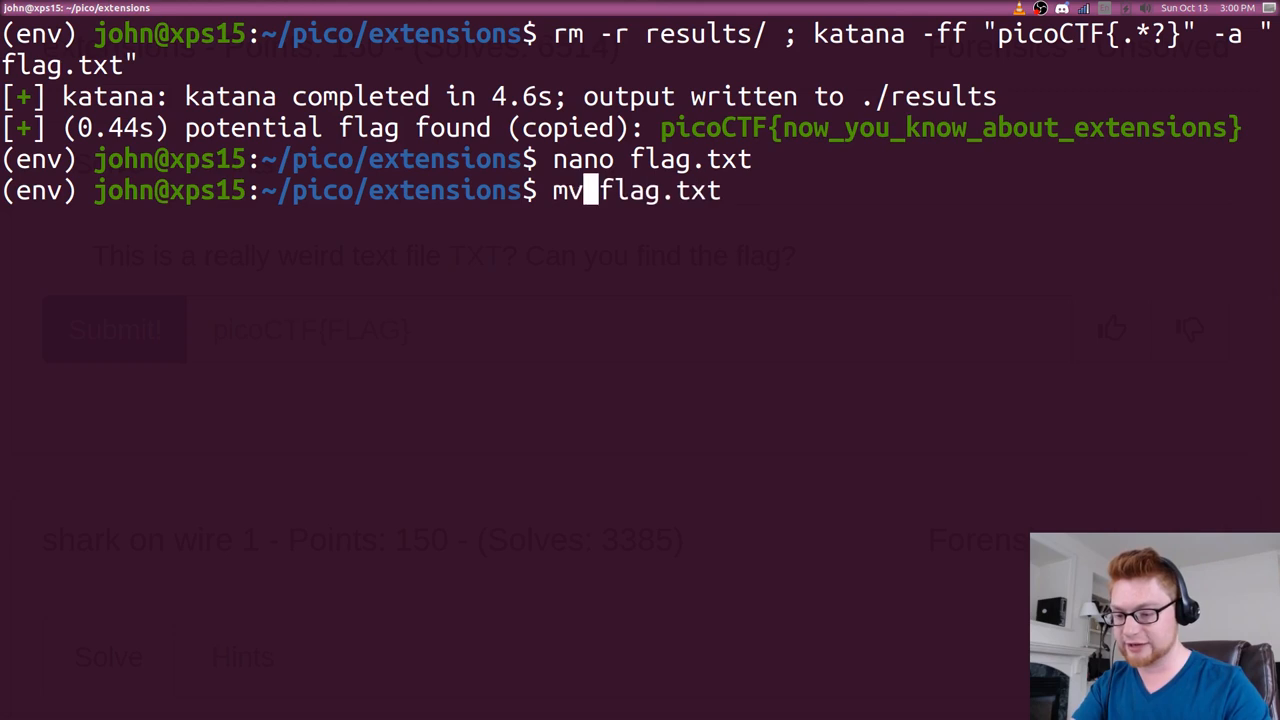
{"action": "type", "text": "prompt."}
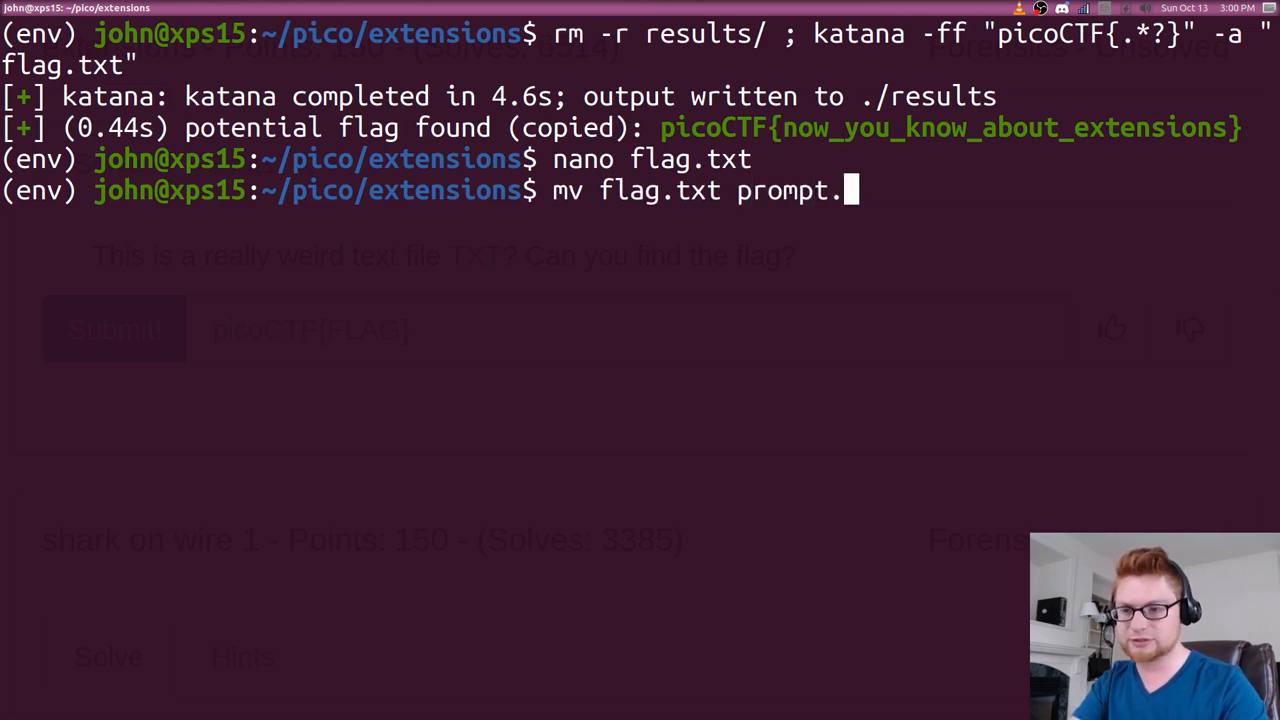